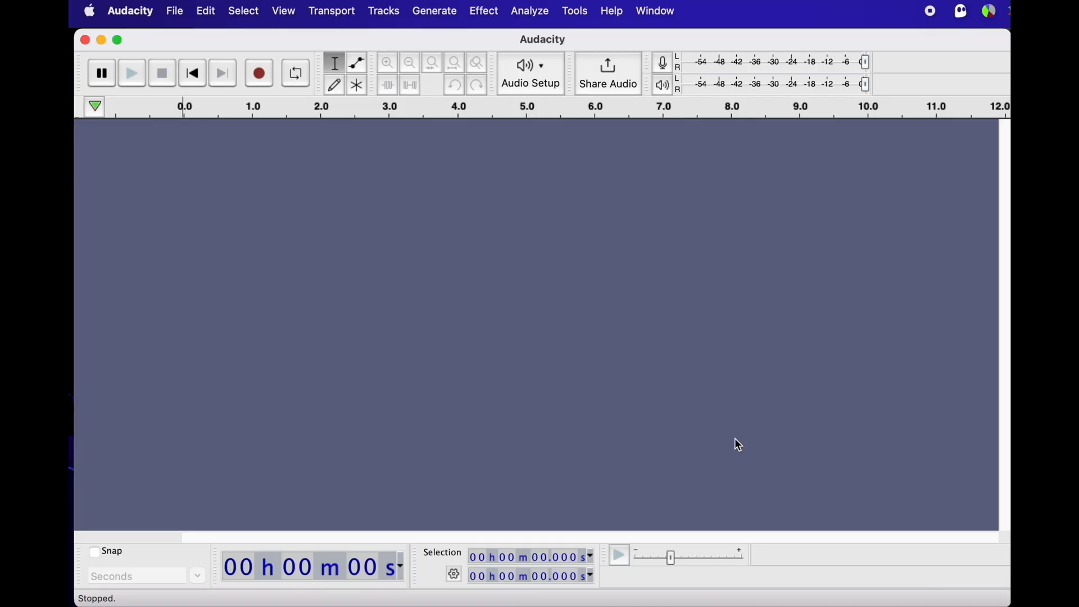
Review and accept Audacity's audio preferences
click(129, 10)
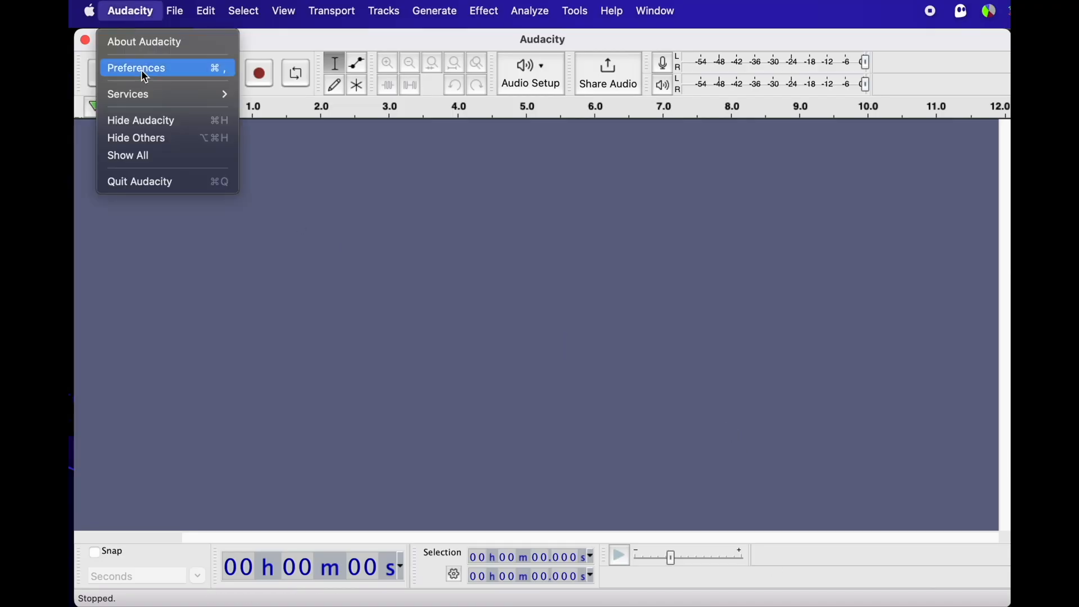
click(136, 67)
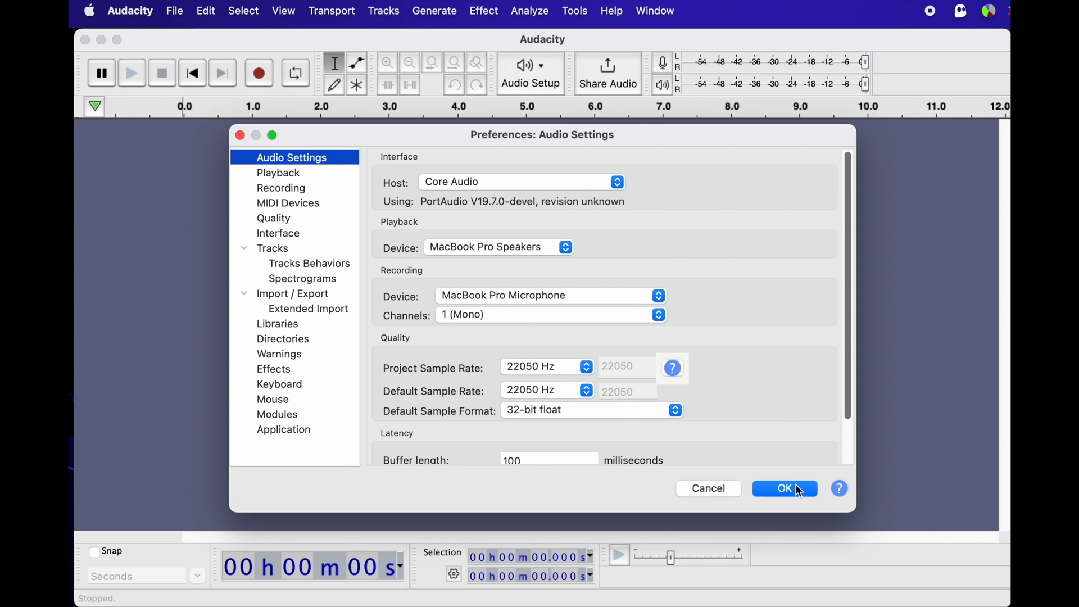
click(784, 488)
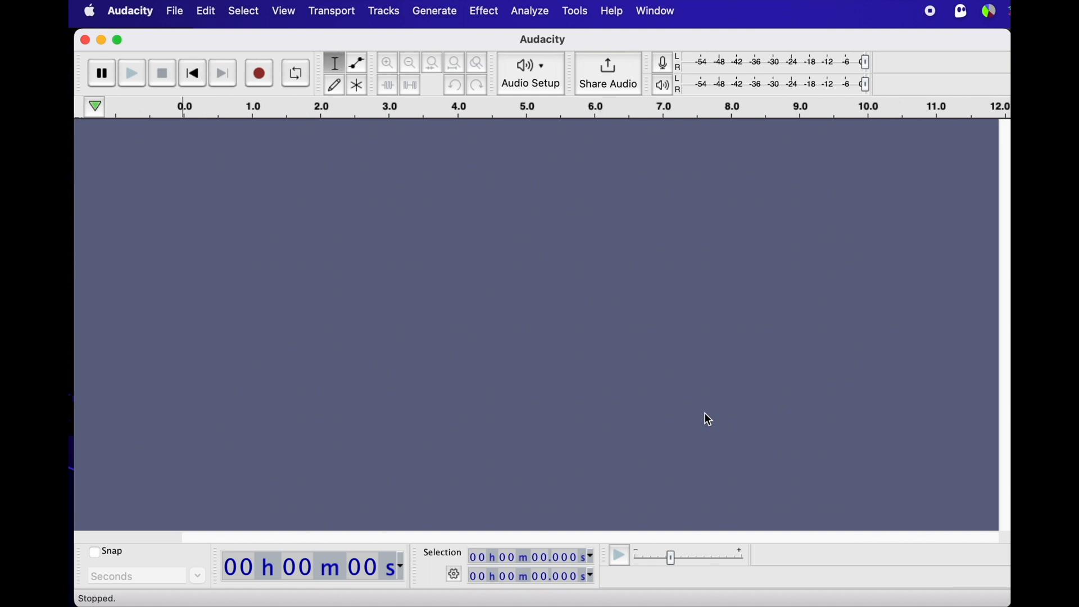
Record a voice sample and add six labels, numbered 1–6, at 10-second intervals
click(259, 73)
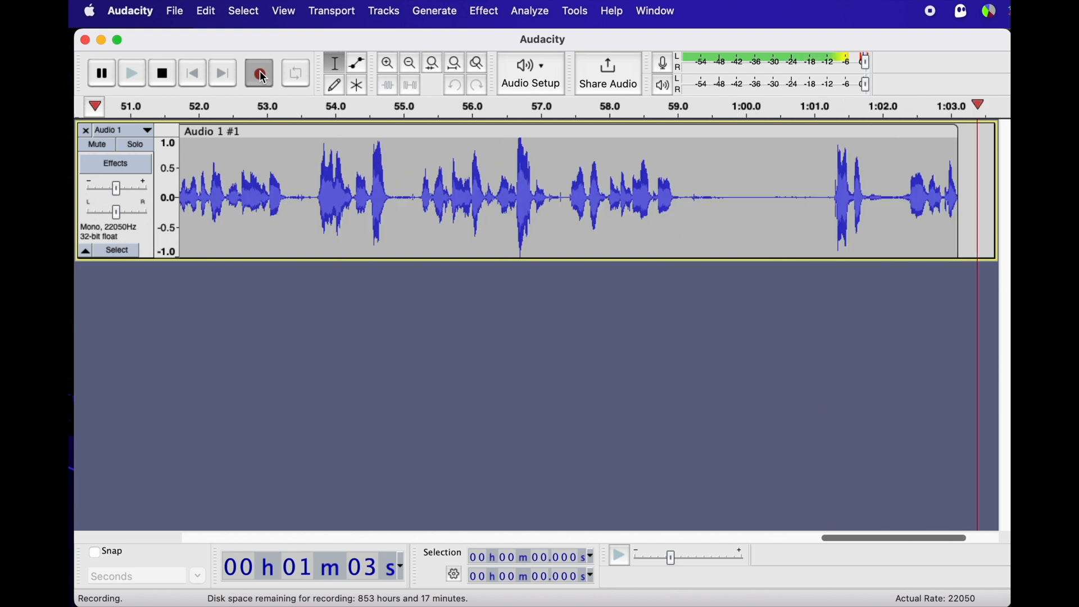
click(162, 73)
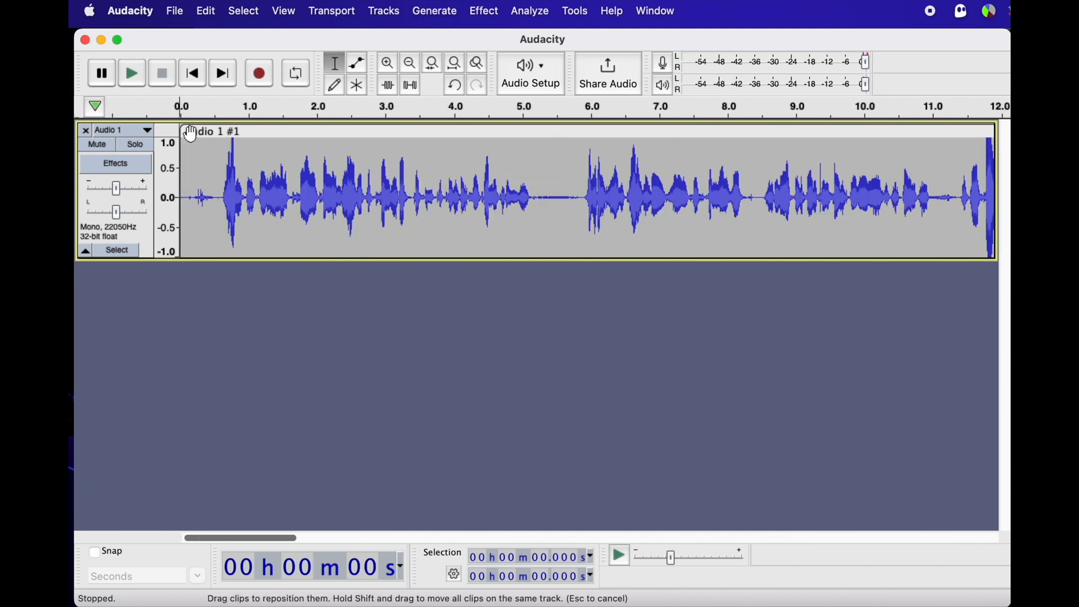
click(205, 10)
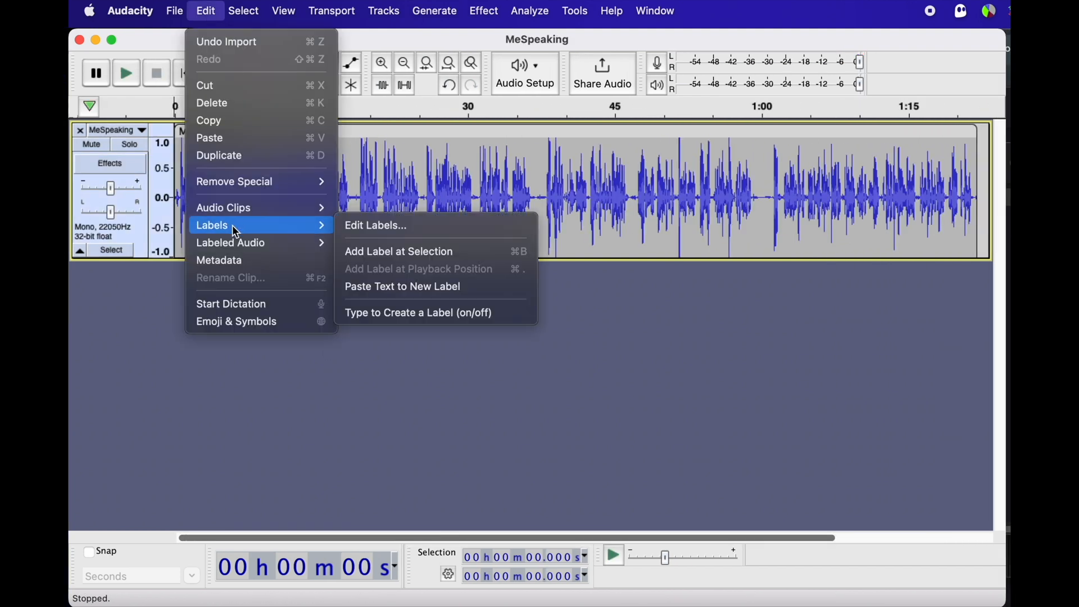
click(375, 225)
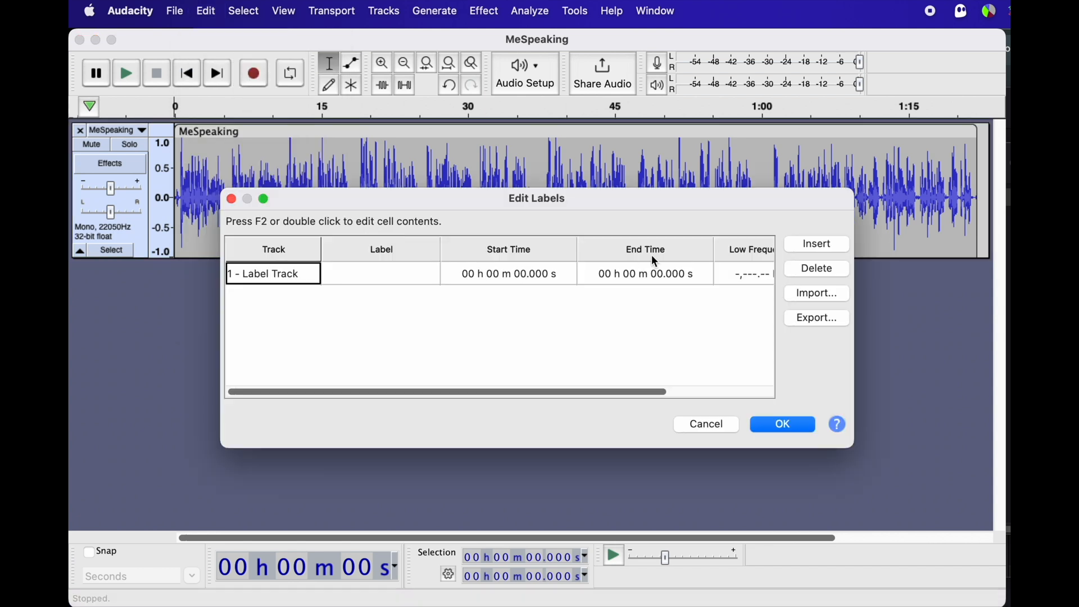
click(815, 244)
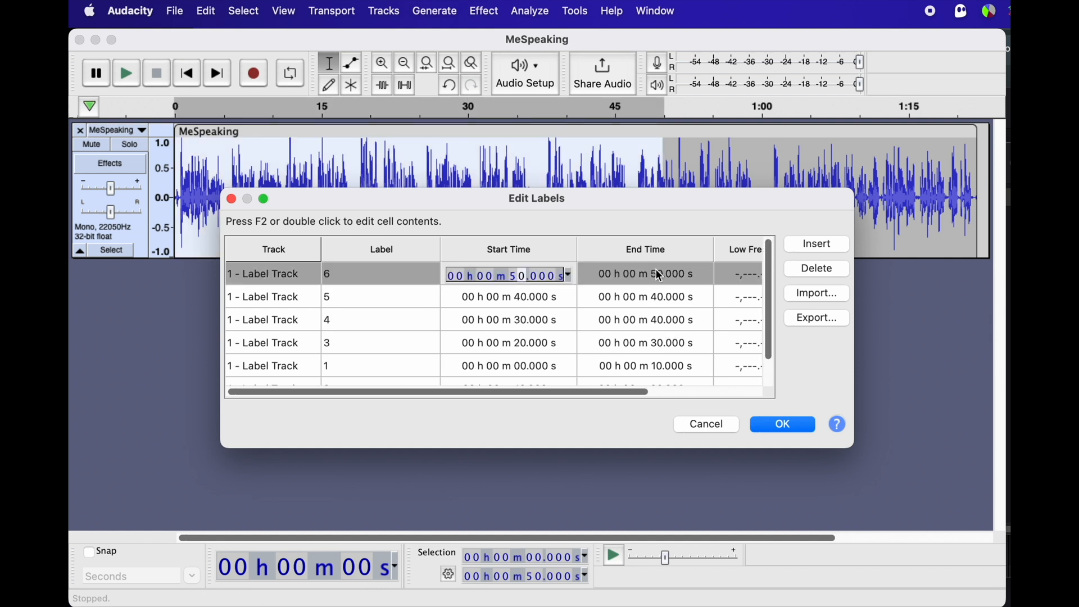
click(781, 423)
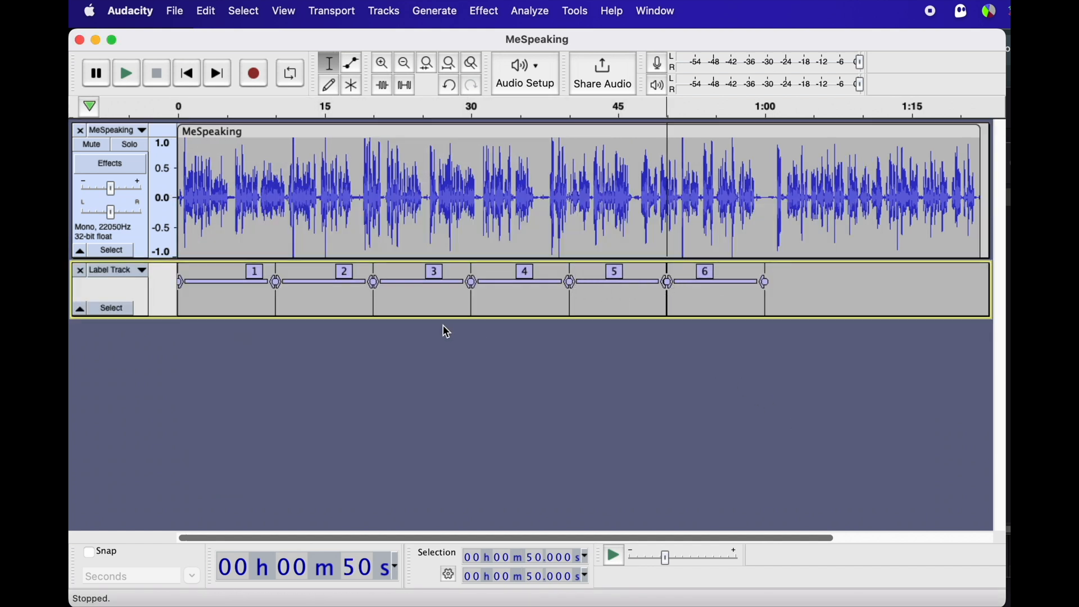
Export the labelled sections as six WAV files, 1.wav–6.wav, into MeVoice
click(175, 10)
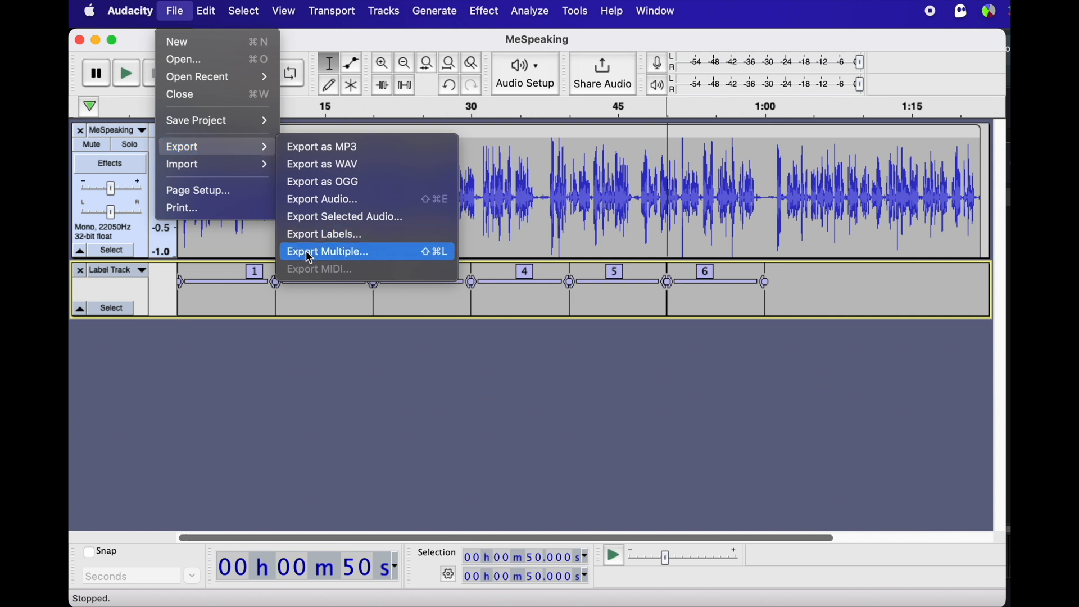
click(328, 251)
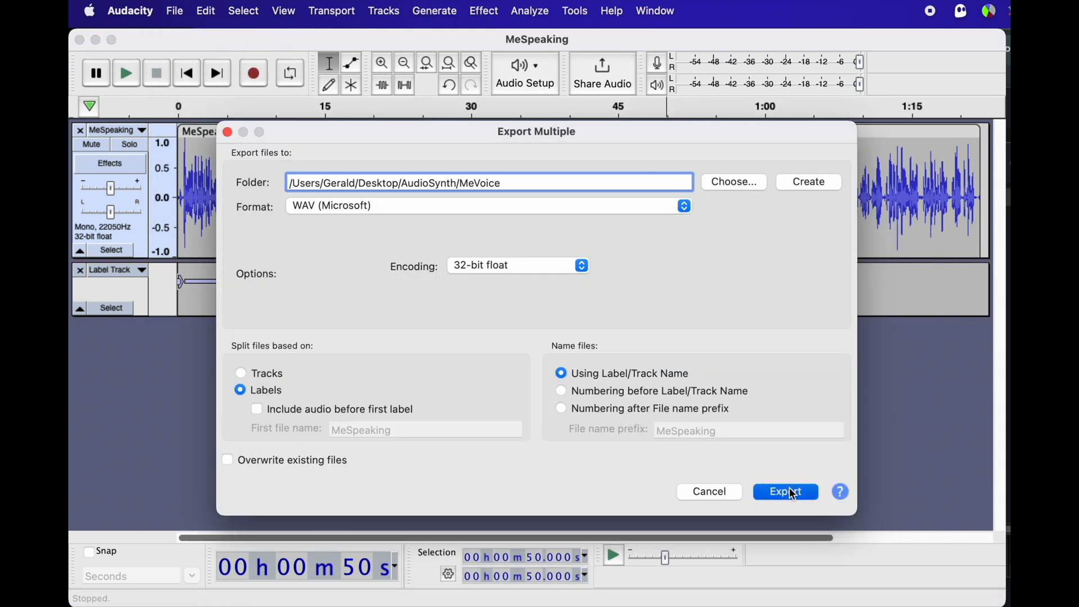
click(785, 492)
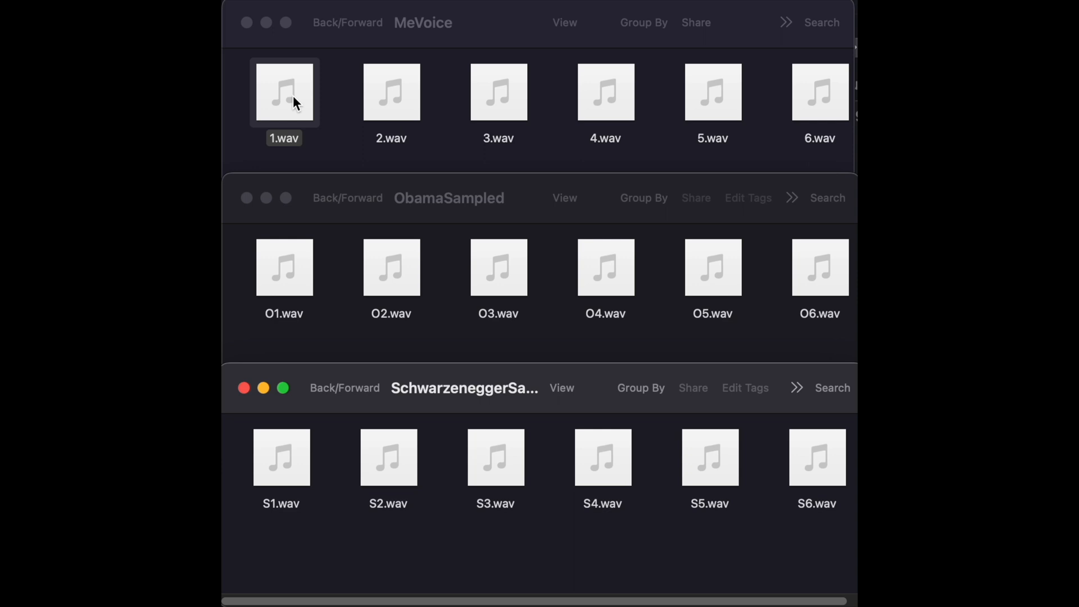
click(284, 92)
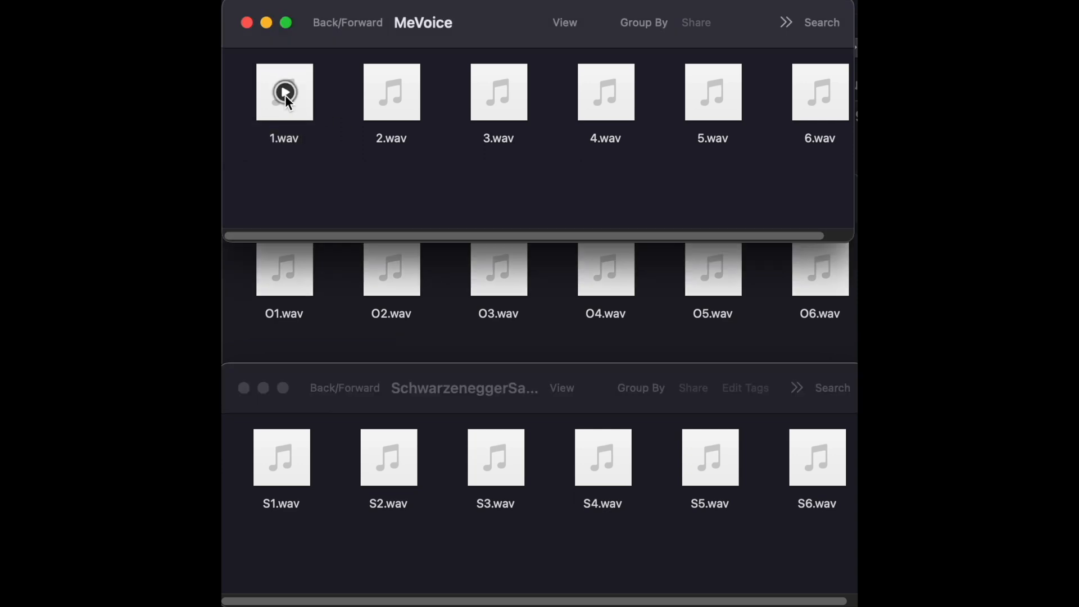
click(283, 93)
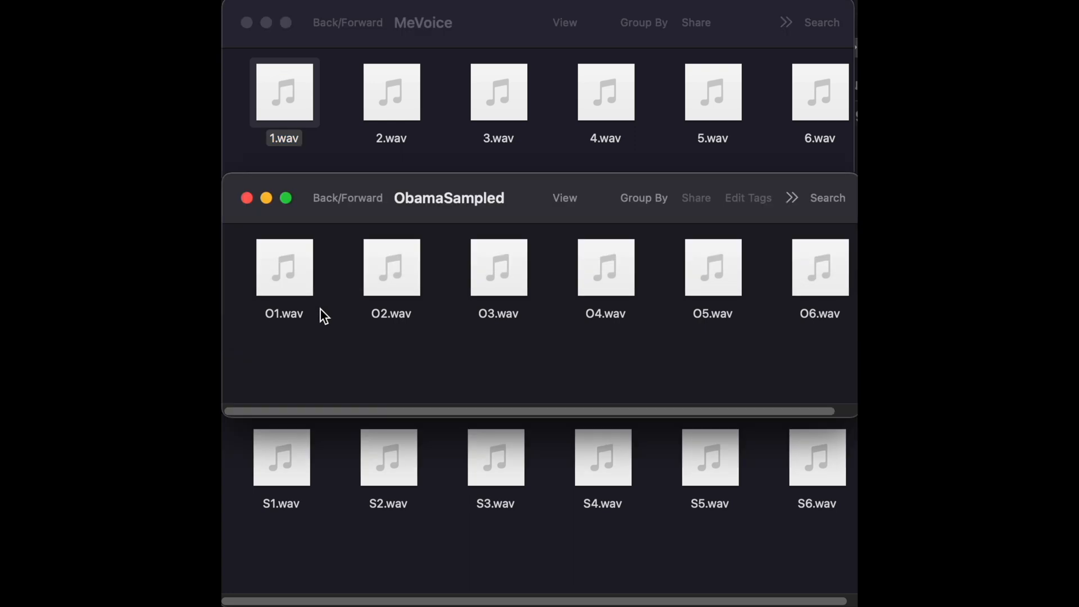
click(283, 267)
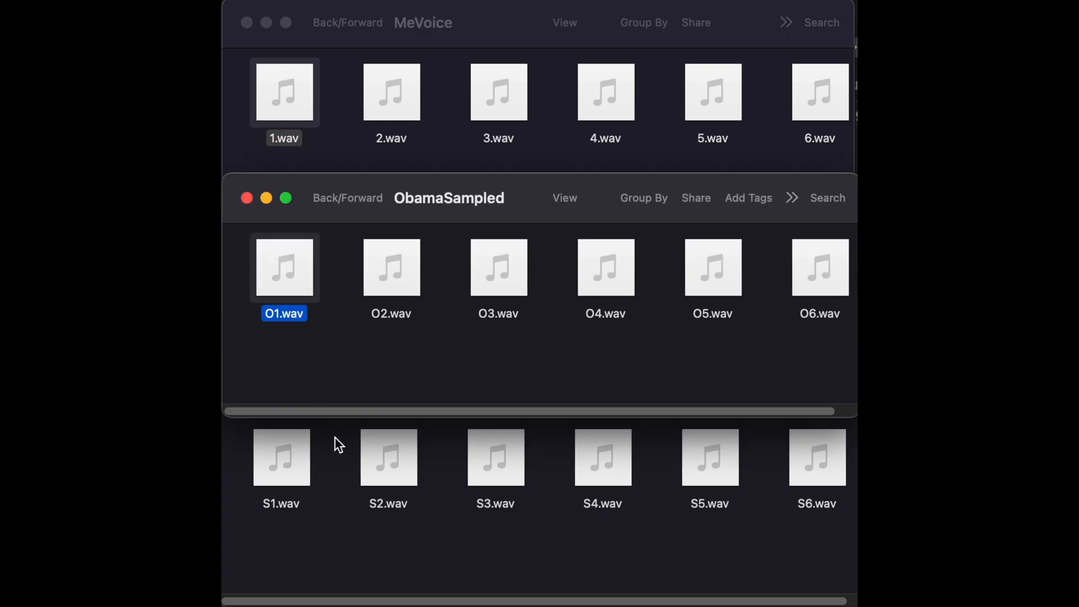
click(281, 457)
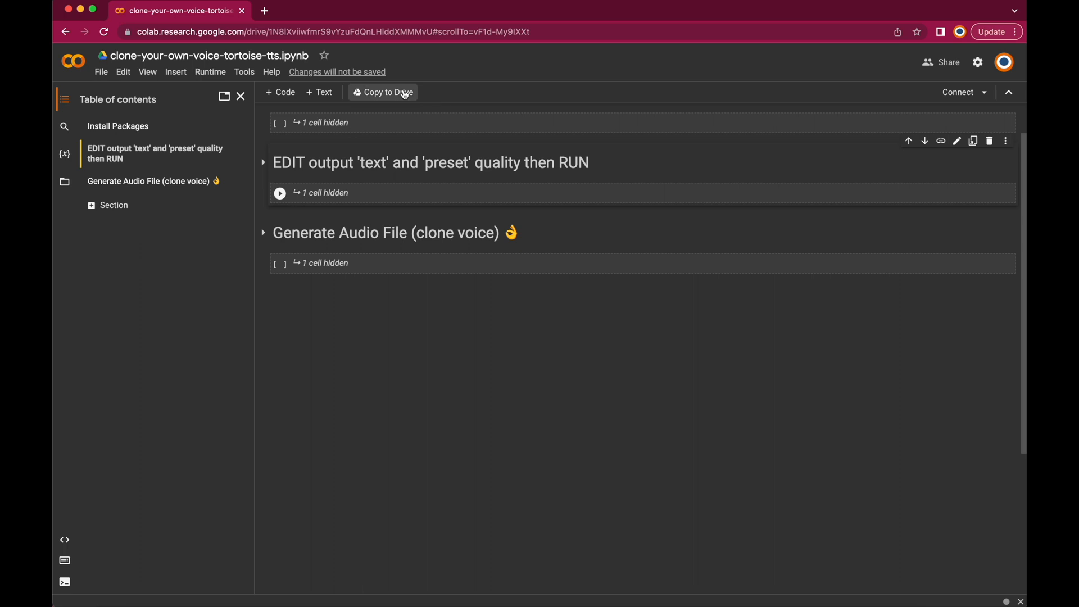
Copy the notebook to Drive, connect a runtime, and run the Install Packages cell
click(382, 93)
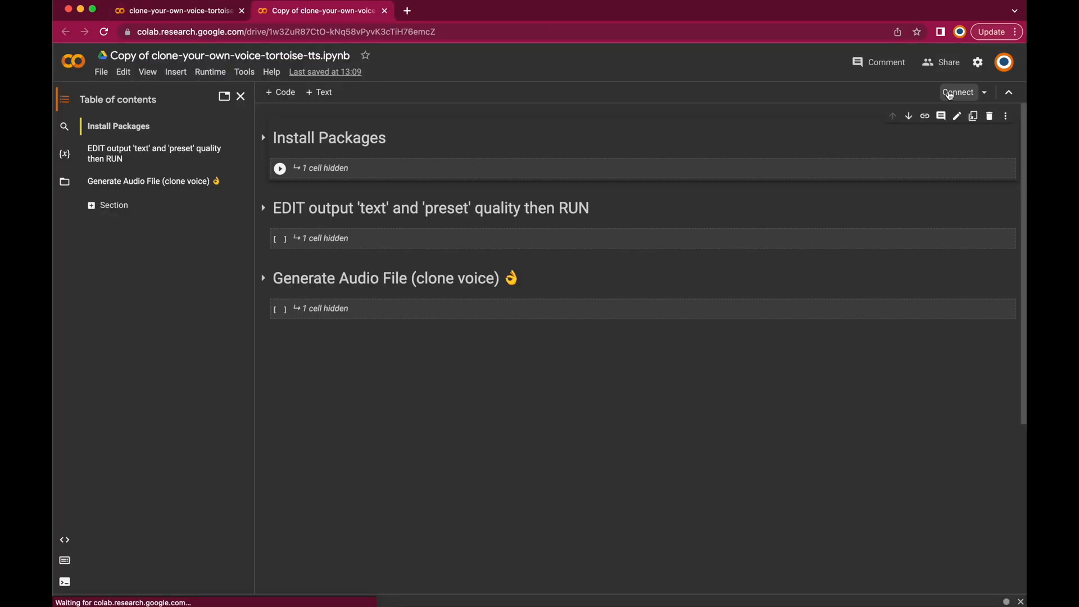
click(958, 93)
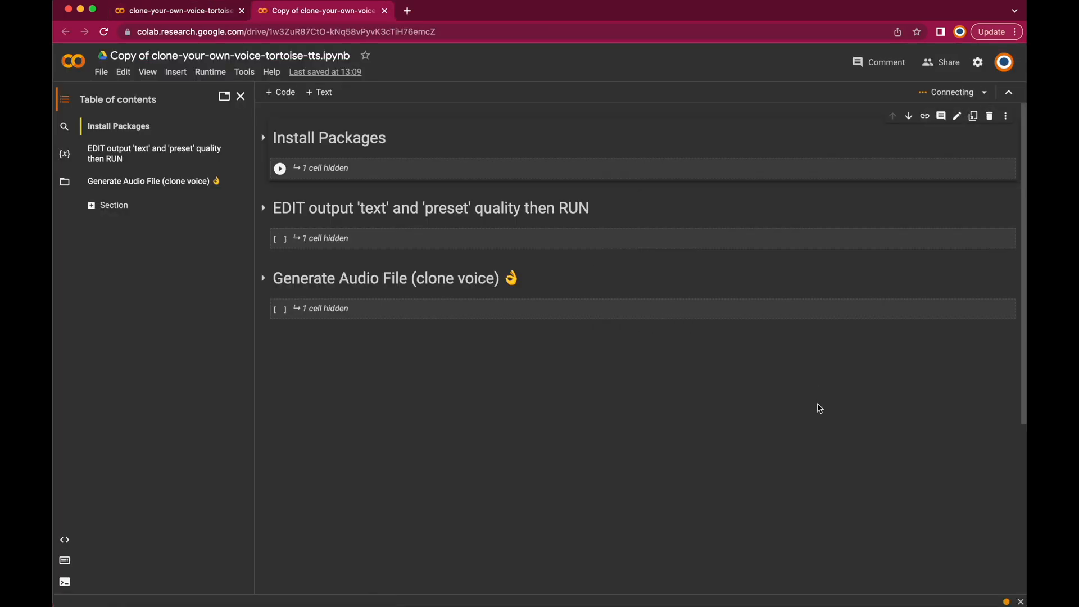
click(210, 71)
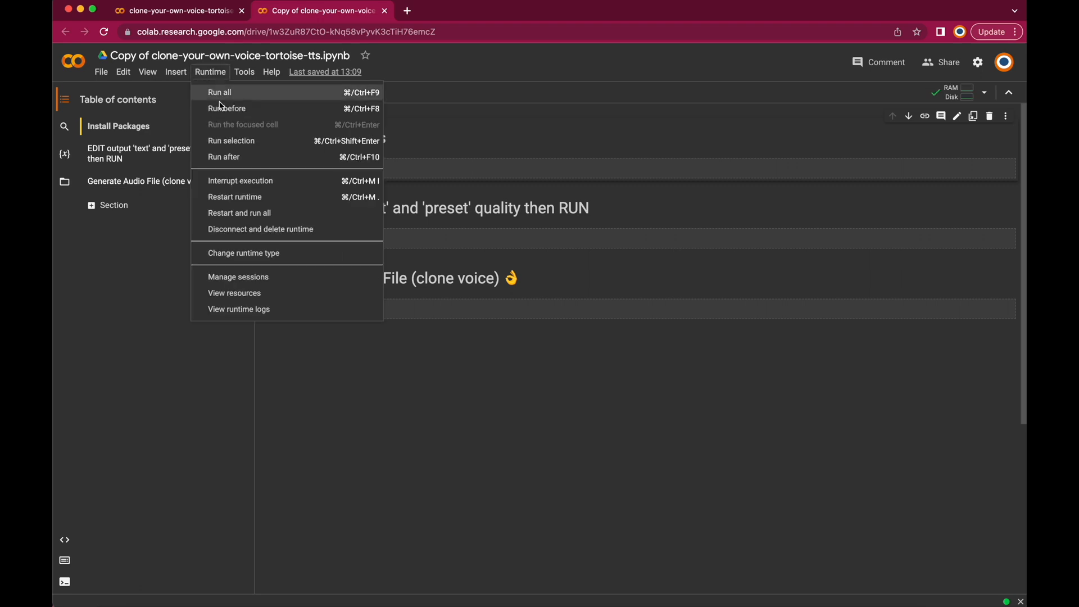
click(243, 252)
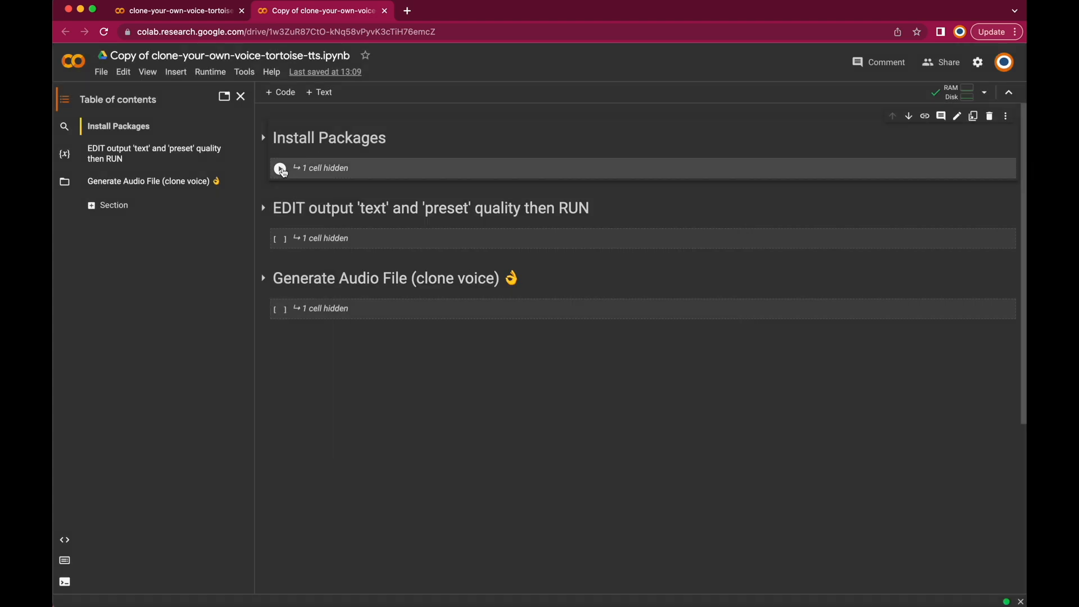
click(279, 168)
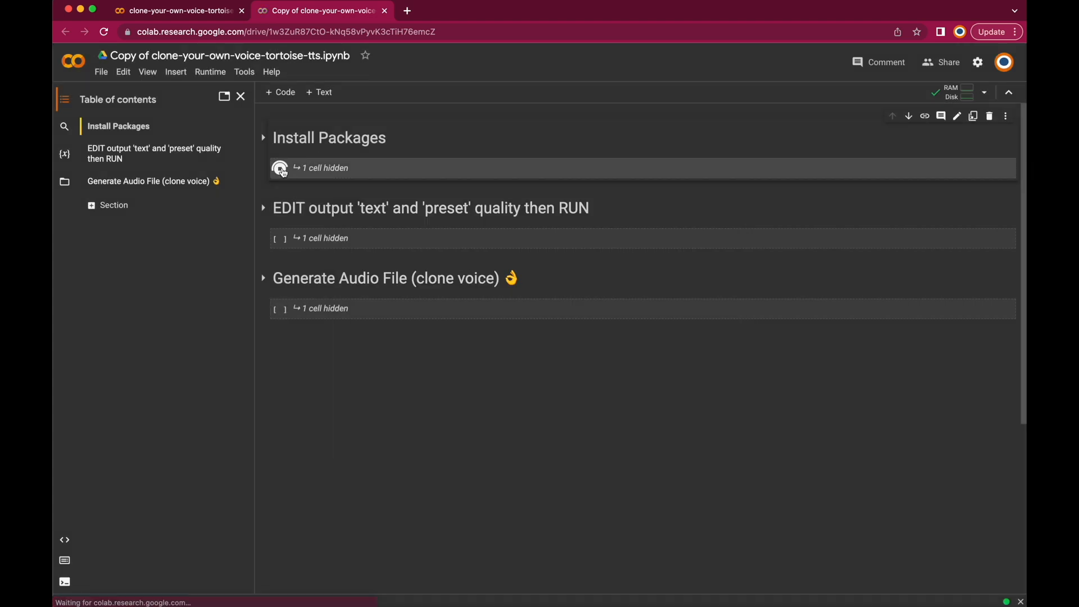
click(280, 168)
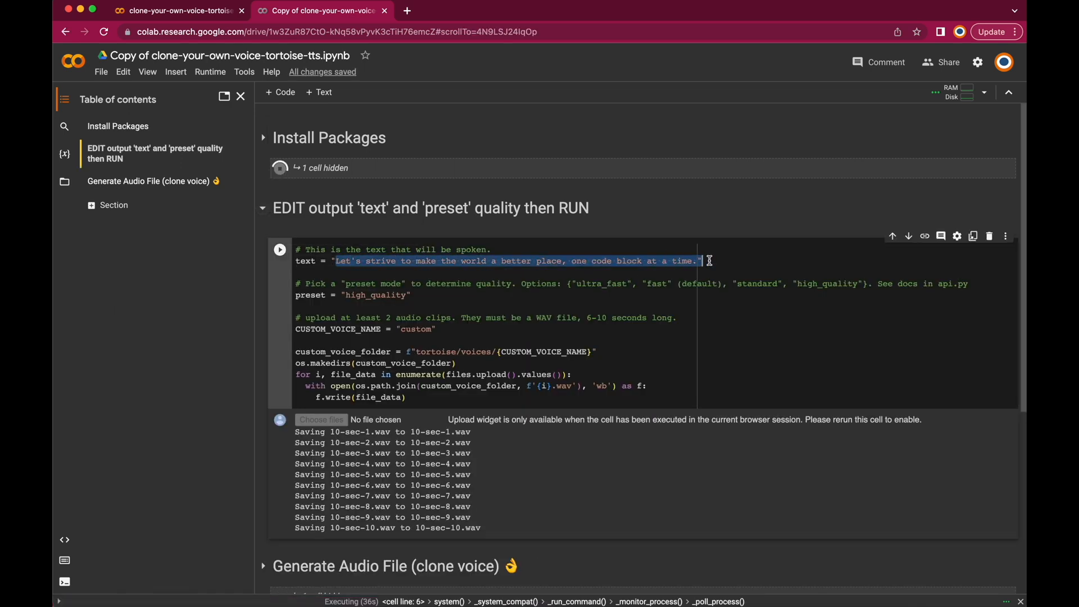
Generate 'Hello there, welcome to another quick tutorial.' as GeraldsVoice from uploaded clips 1–6.wav
text(Hello there, welcome to another quick tutorial.")
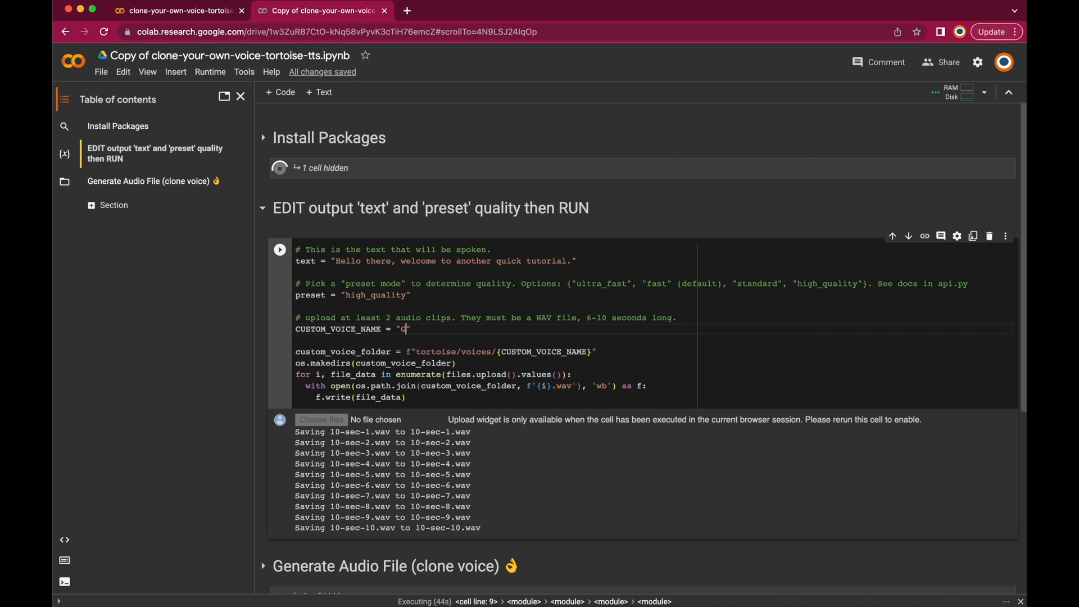
text(GeraldsVoice)
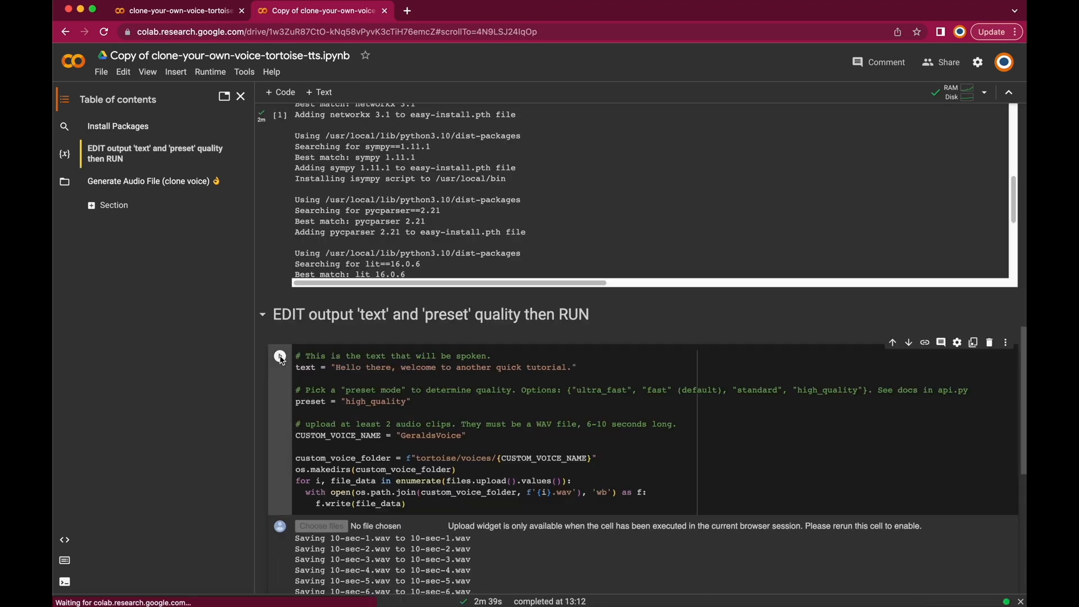
click(280, 358)
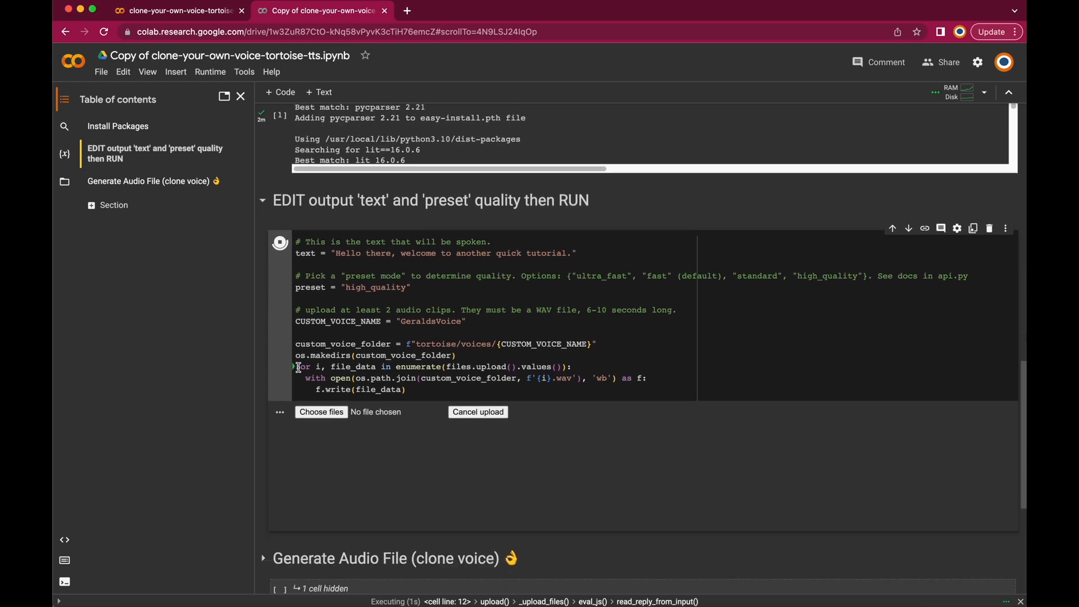
click(321, 411)
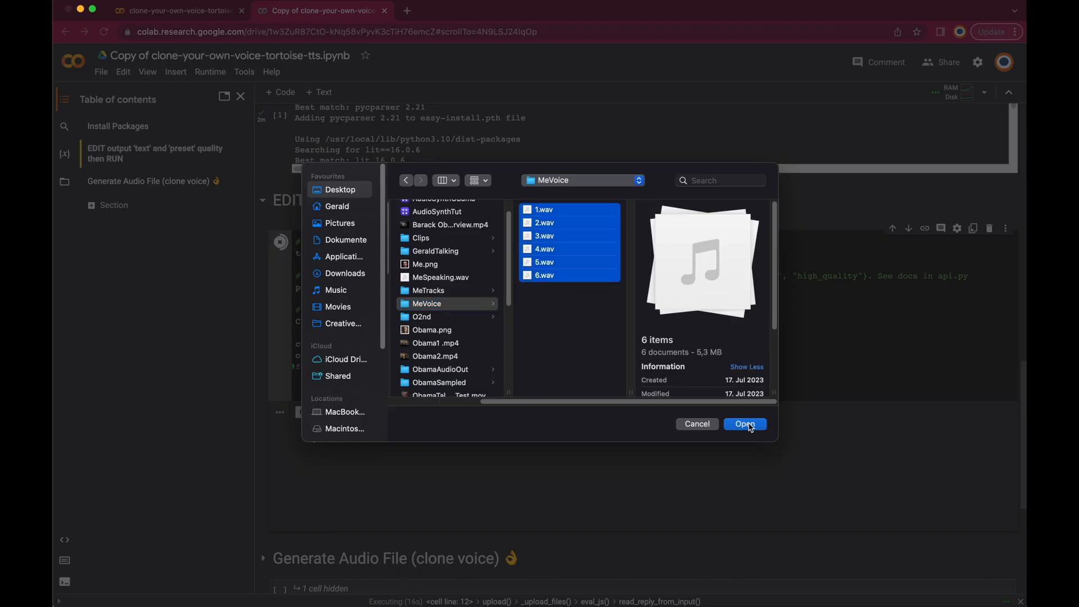
click(745, 424)
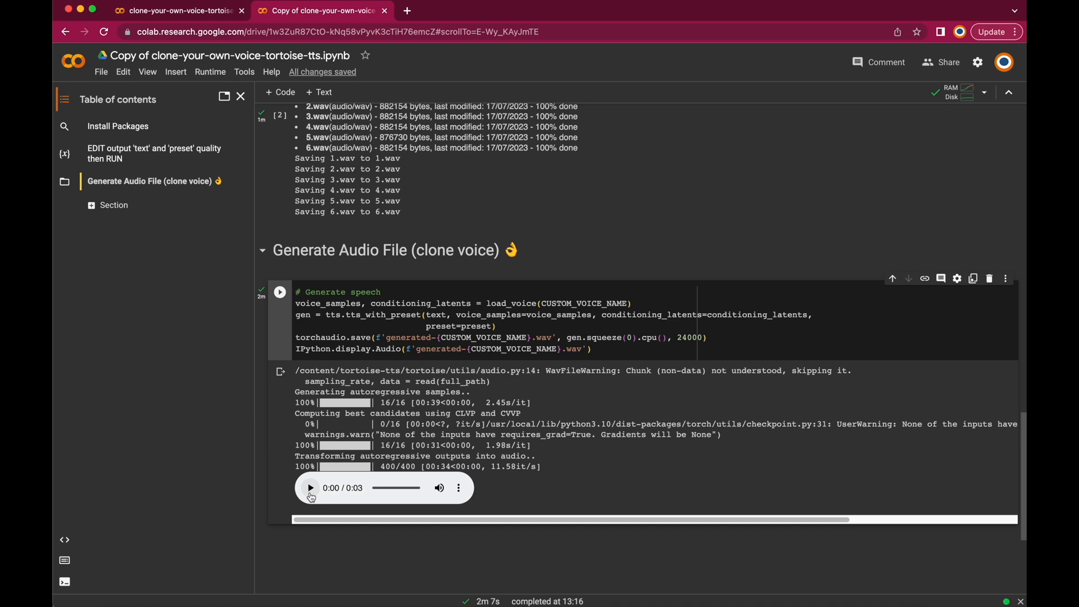
Play the first clip and regenerate speech with the sentence about creating a custom voice
click(311, 488)
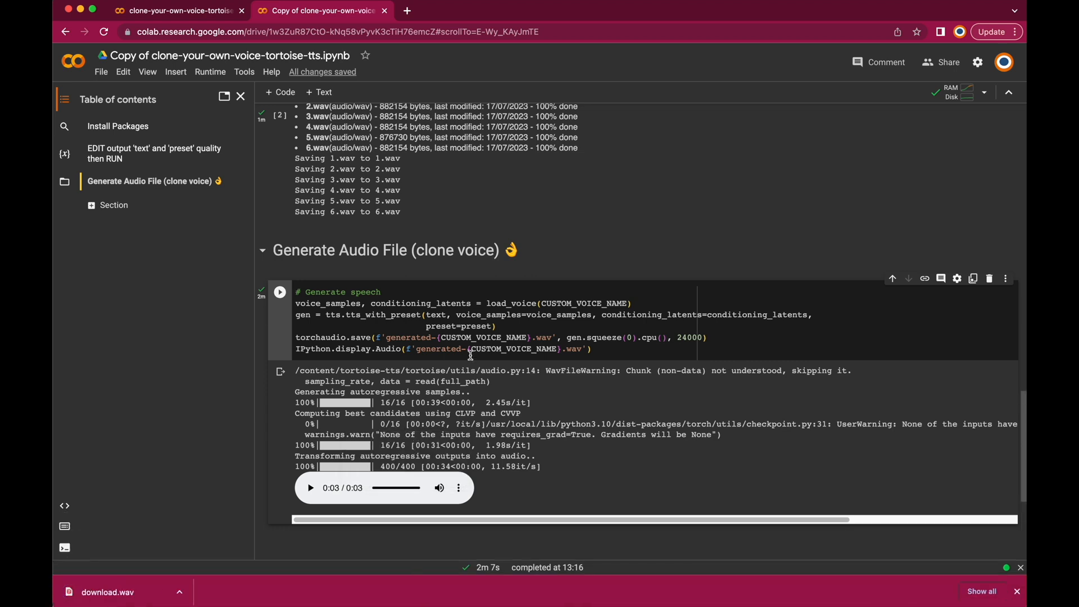
double_click(435, 315)
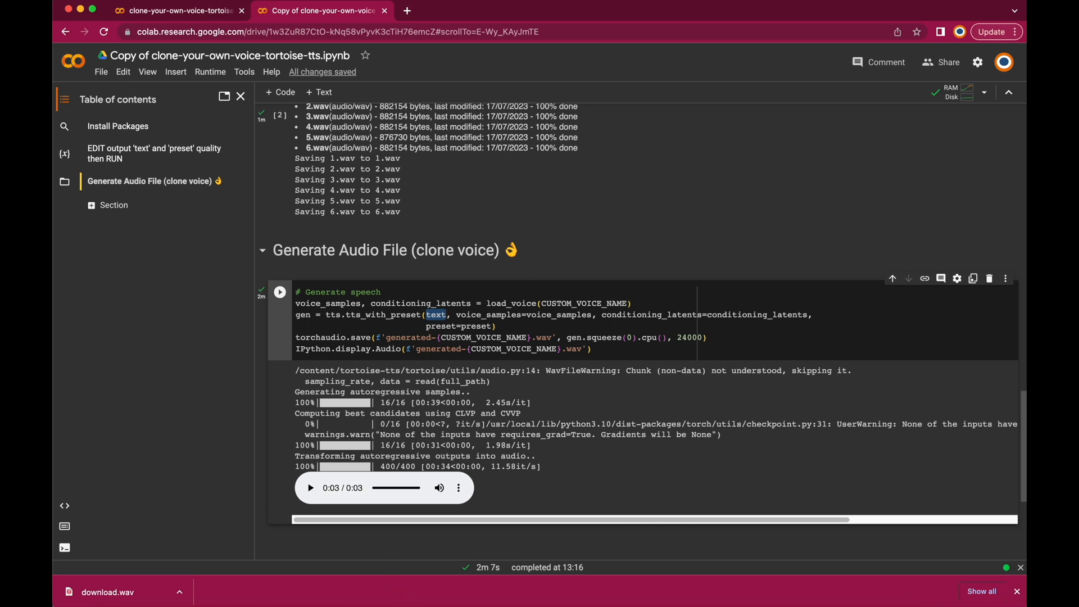
text("In this video I will show you a quick and easy way, how to create a custom voice out of a few short audio clips.", v)
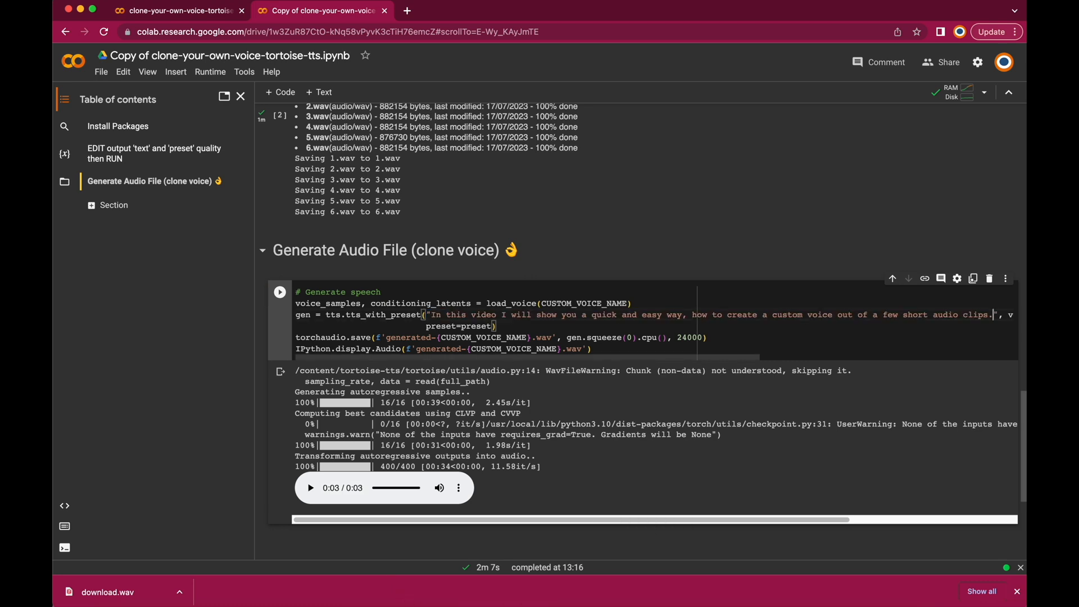
click(280, 291)
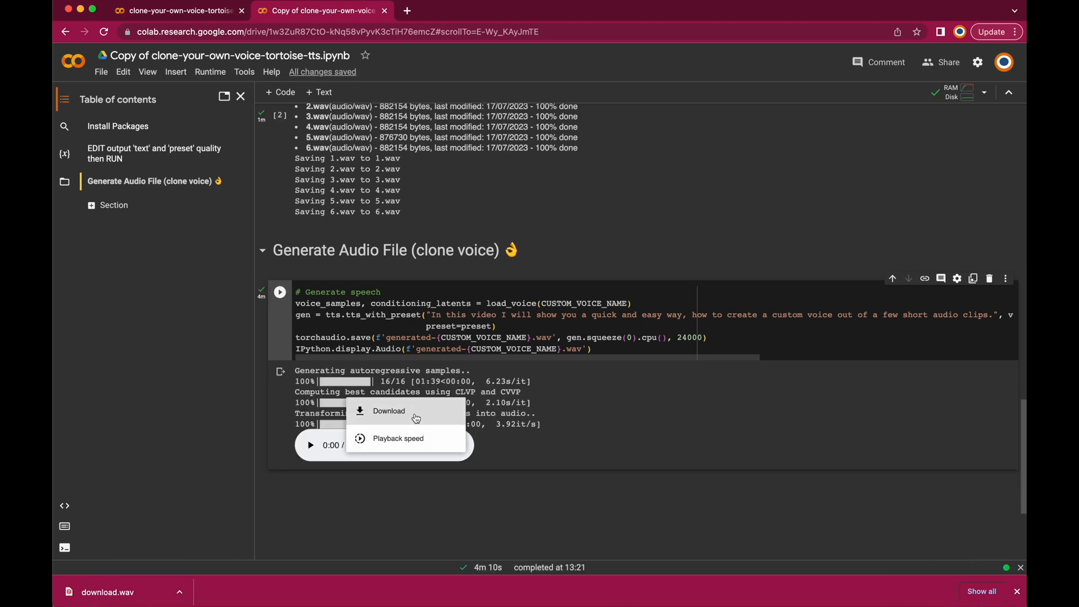
Download and play the eight-second clip, then enter the sentence about making a realistic video
click(310, 445)
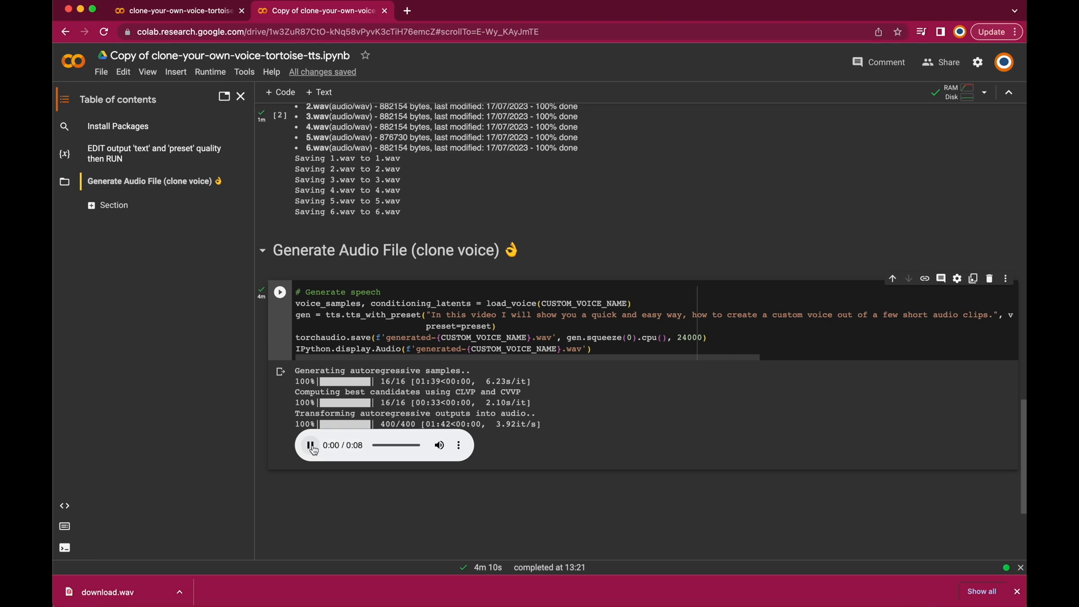
click(310, 444)
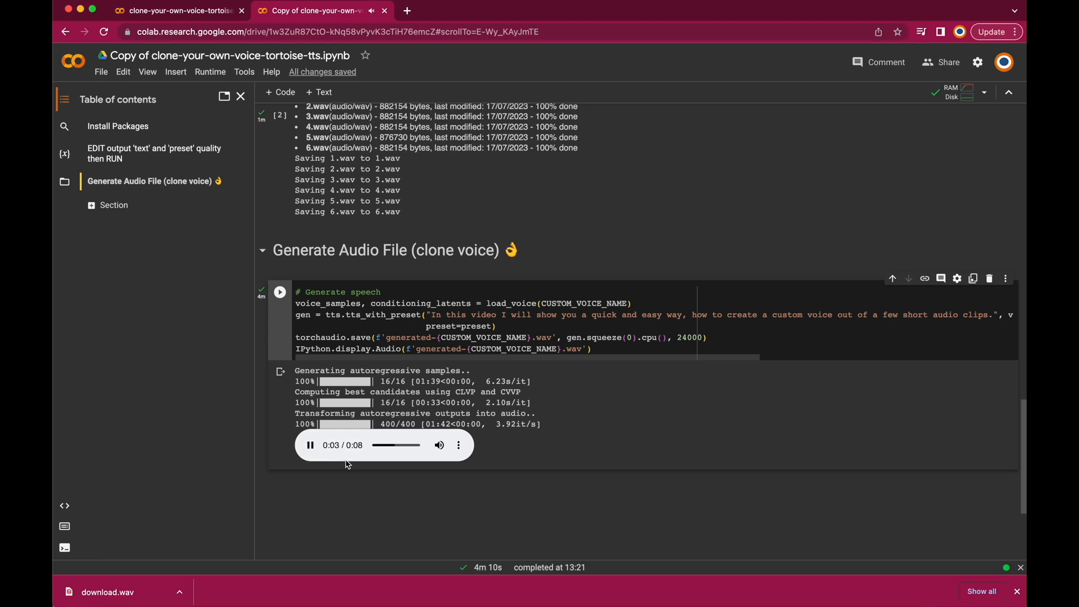
mouse_move(486, 445)
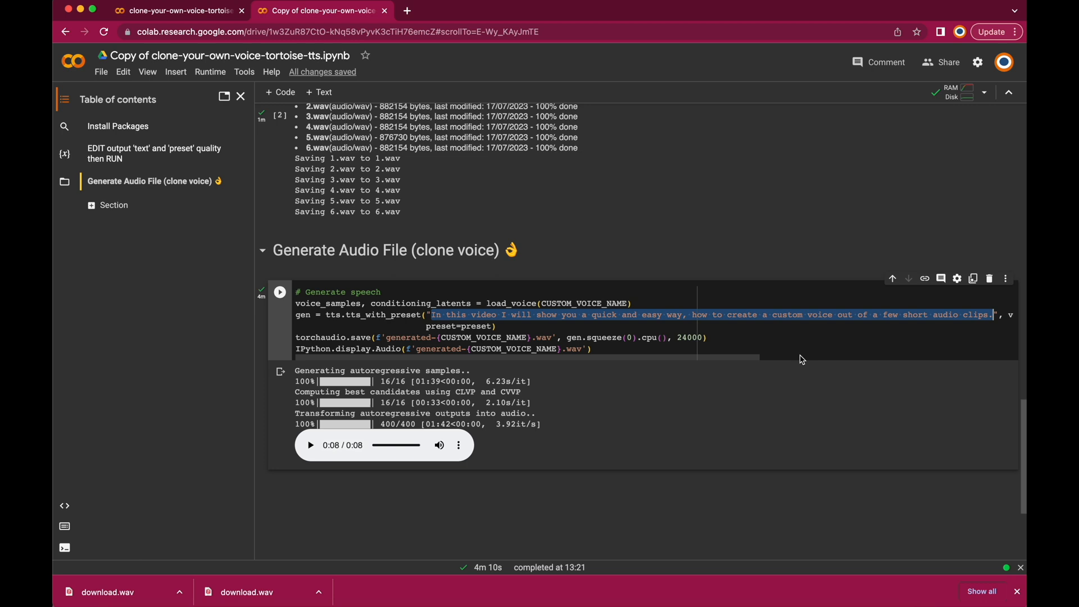
text(We will then use this voice for speaking any written text, and create a realistic video animation out of it.)
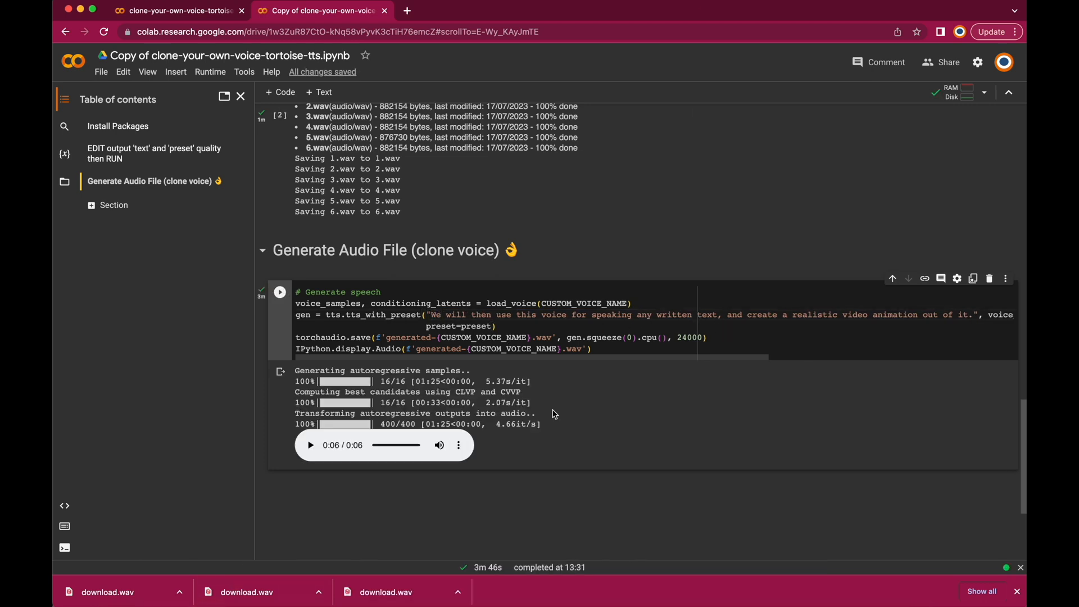
Play back the end-to-end Gerald clips, scrolling the timeline to follow the speech
click(181, 17)
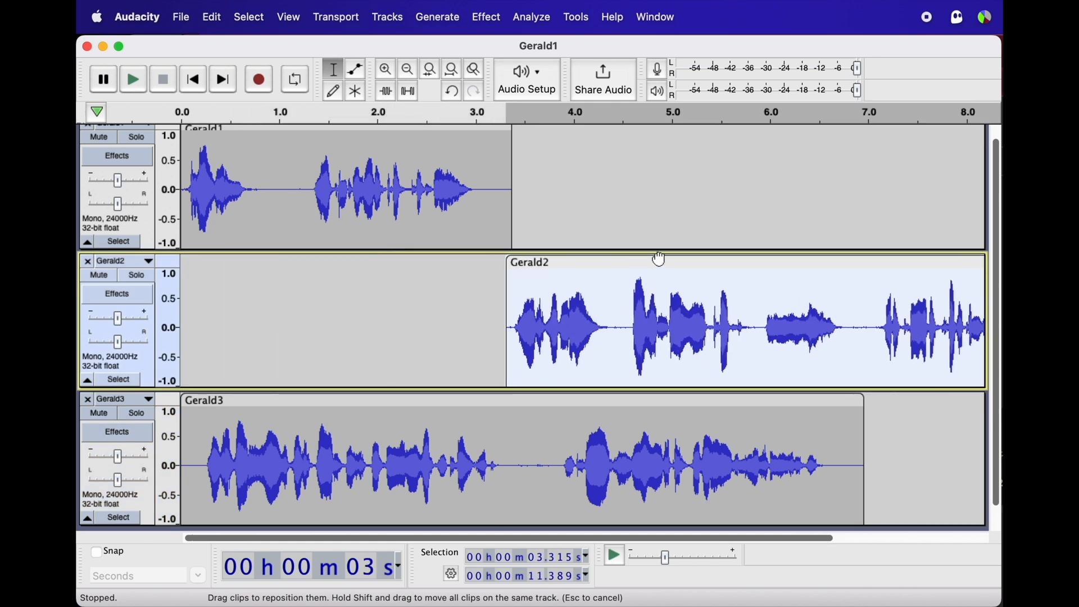
scroll(right, 3)
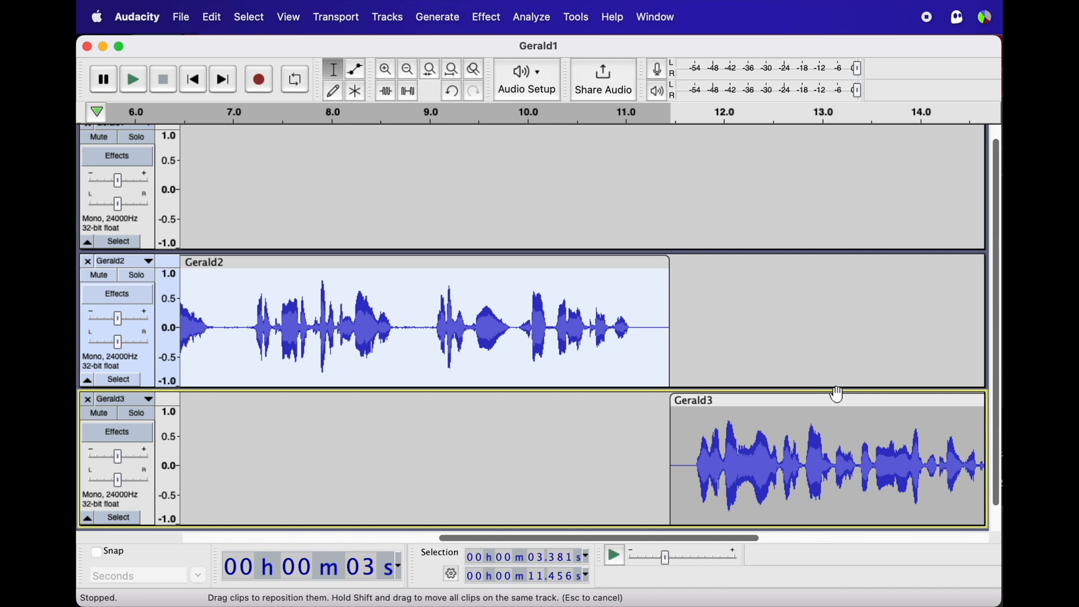
click(181, 16)
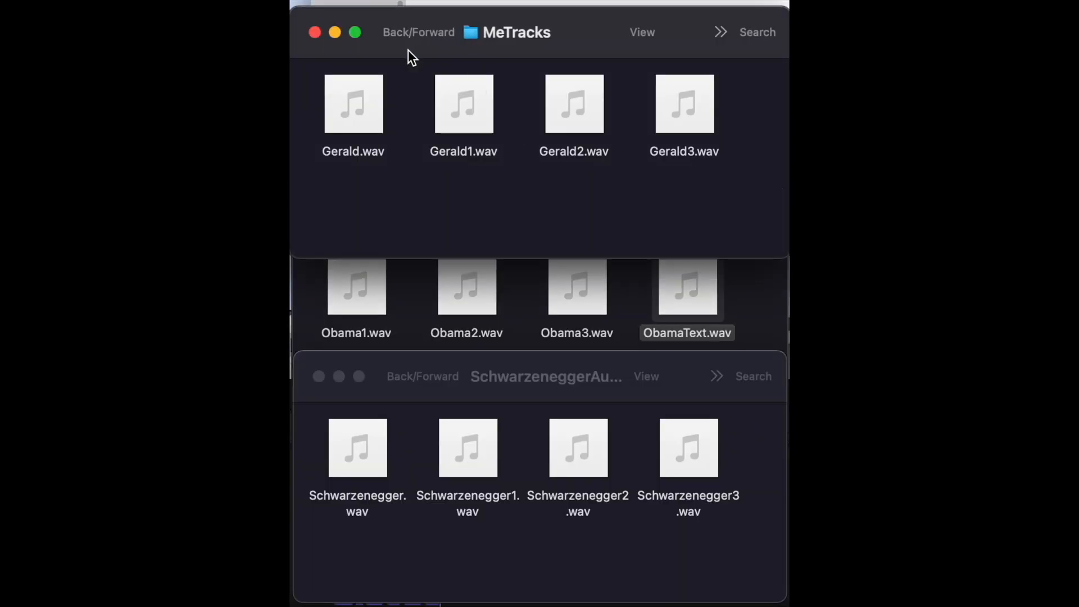
Preview WAV clips in the first, ObamaAudioOut and third voice folders
click(353, 104)
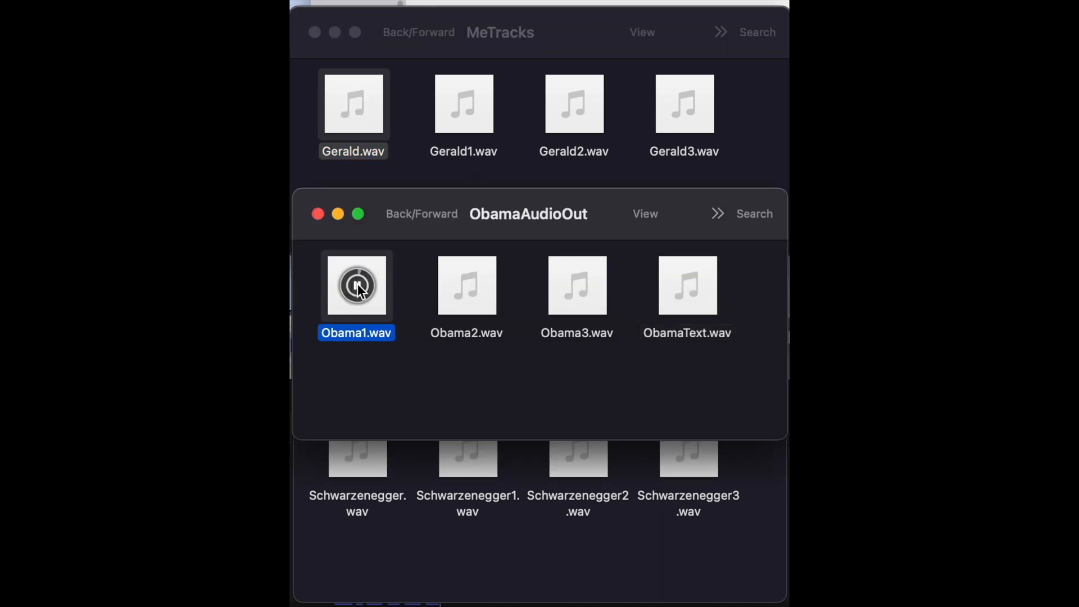
click(356, 285)
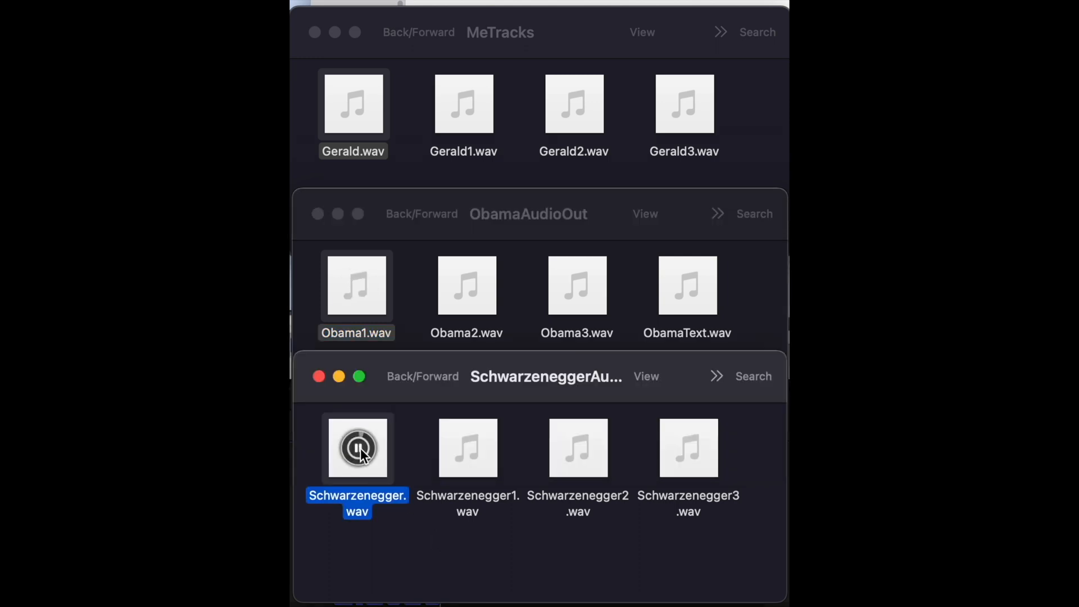
click(358, 447)
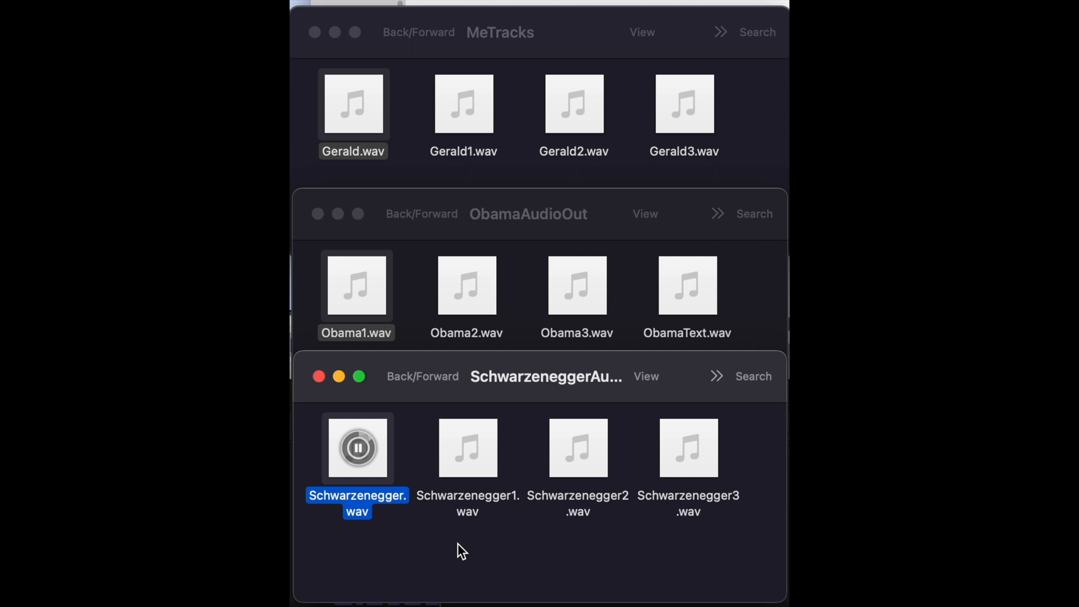
click(358, 448)
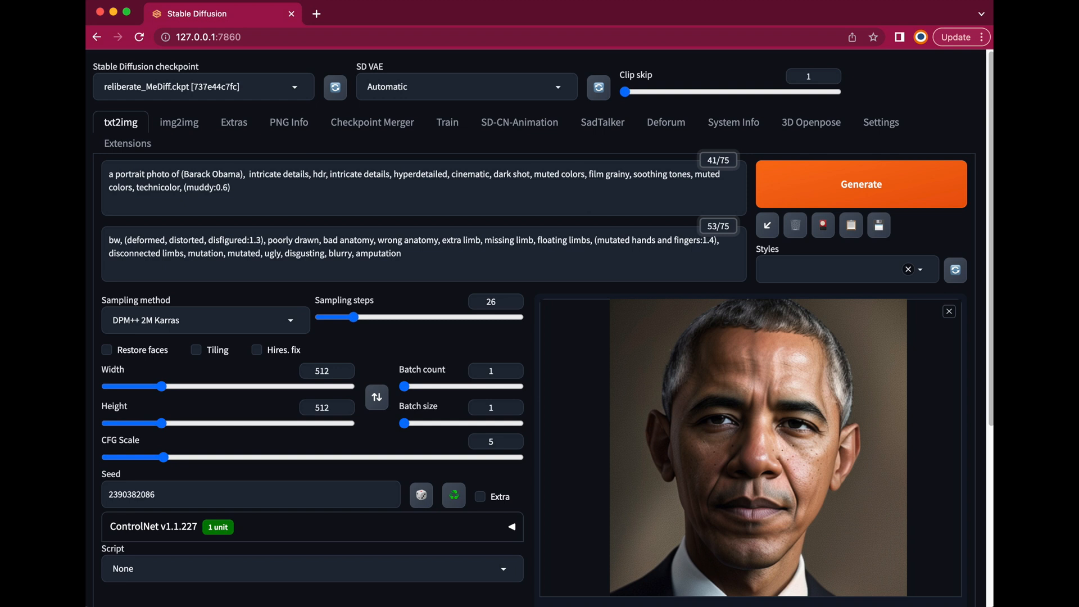
Generate the portrait with DPM++ 2M Karras, 26 steps and CFG 5
click(860, 184)
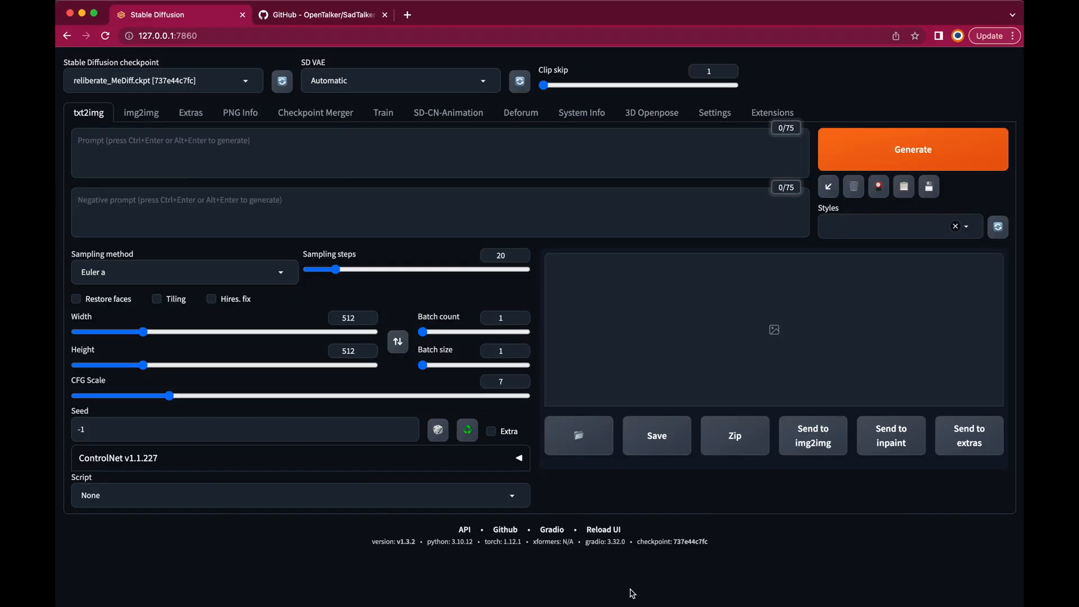
mouse_move(677, 363)
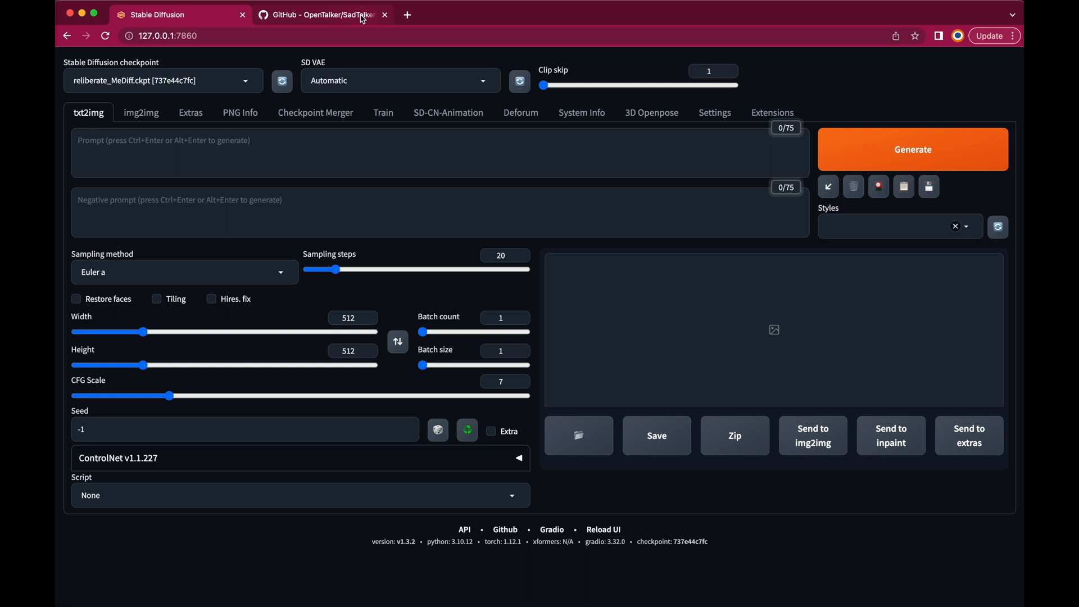
click(321, 15)
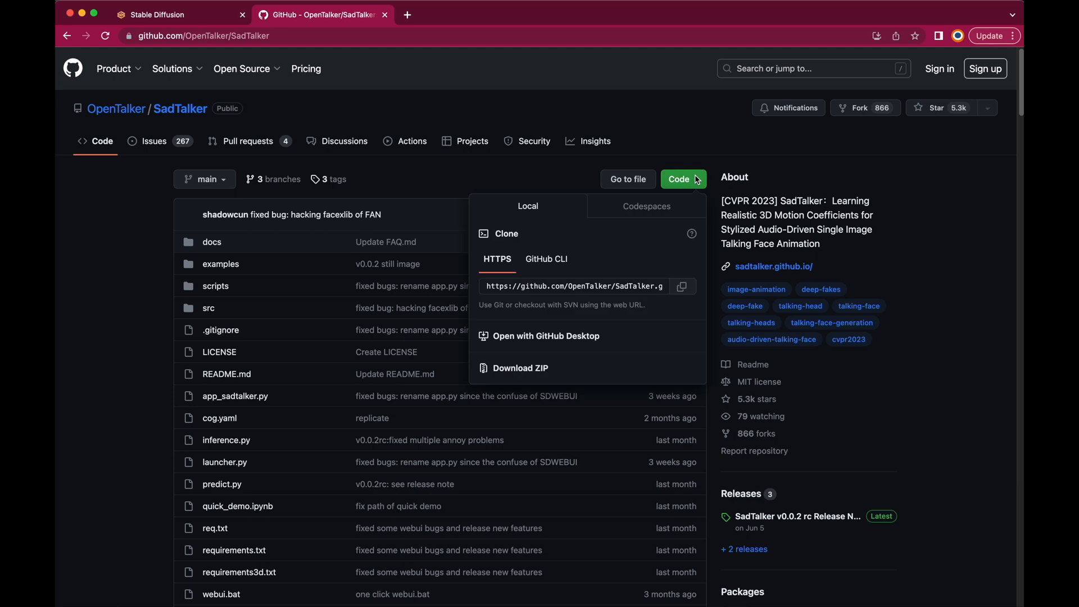
click(682, 286)
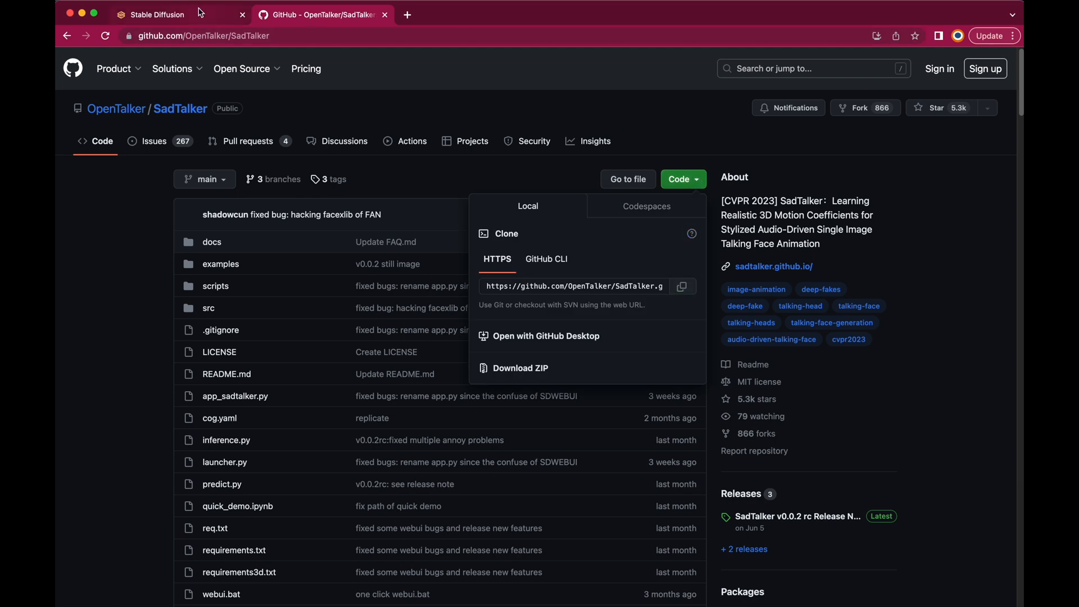
click(158, 14)
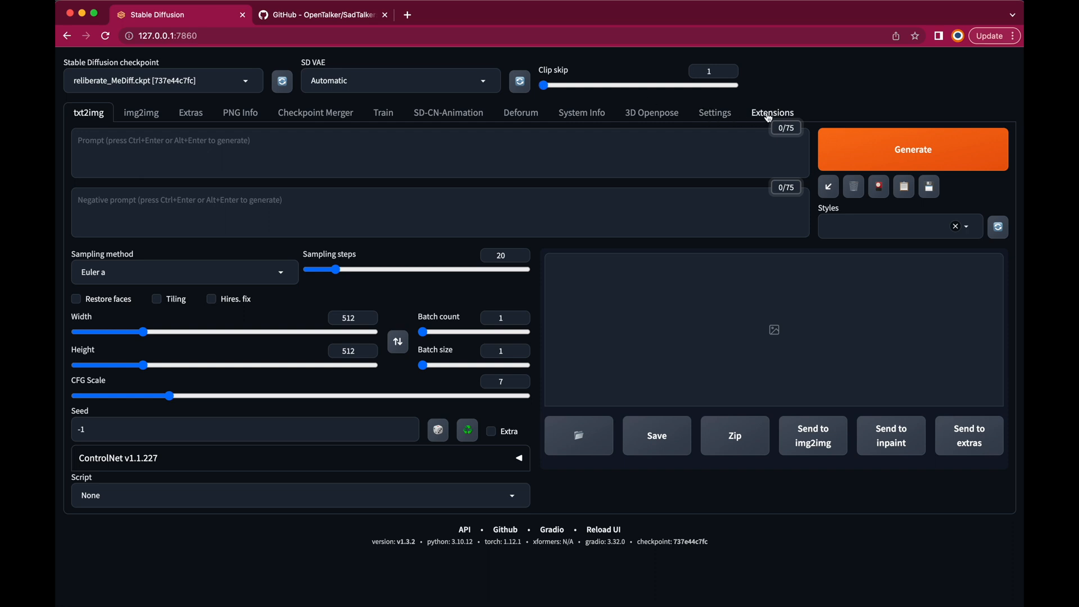
click(772, 113)
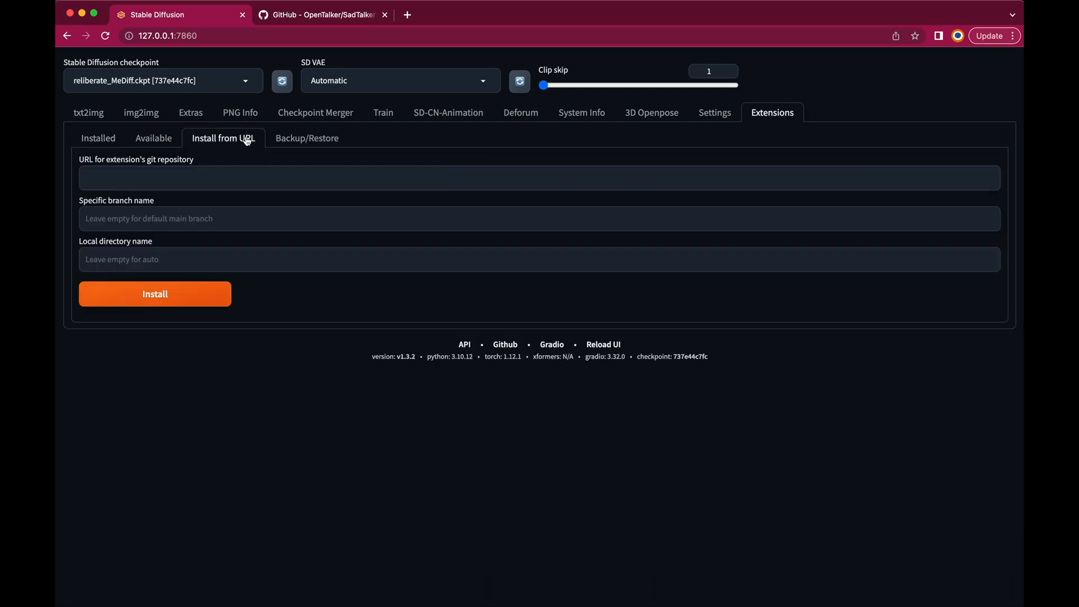
text(https://github.com/OpenTalker/SadTalker.git)
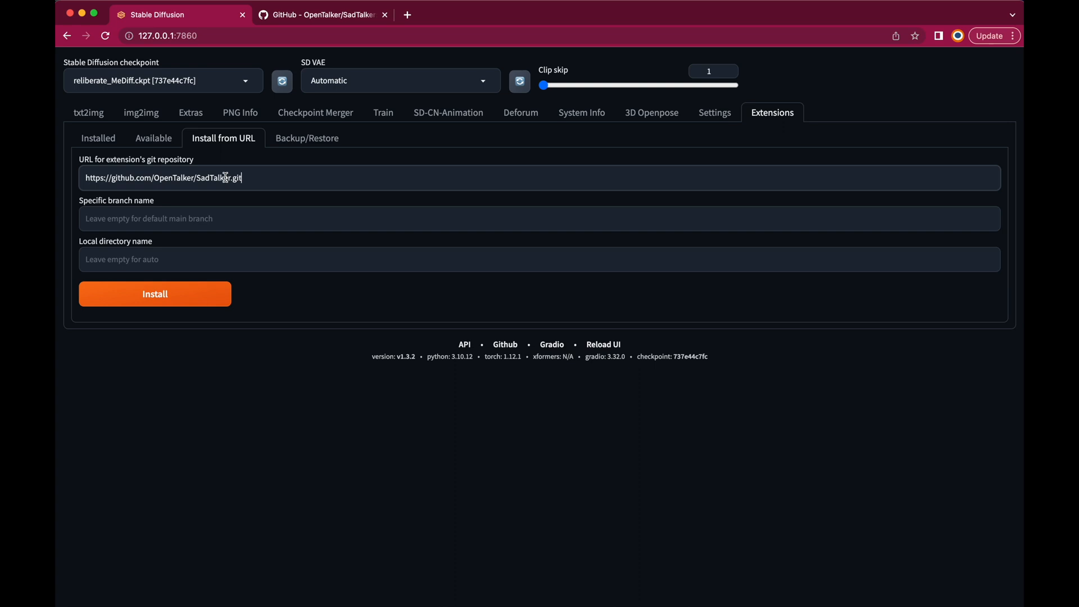
Install the SadTalker extension and confirm it appears in the Installed list
click(154, 294)
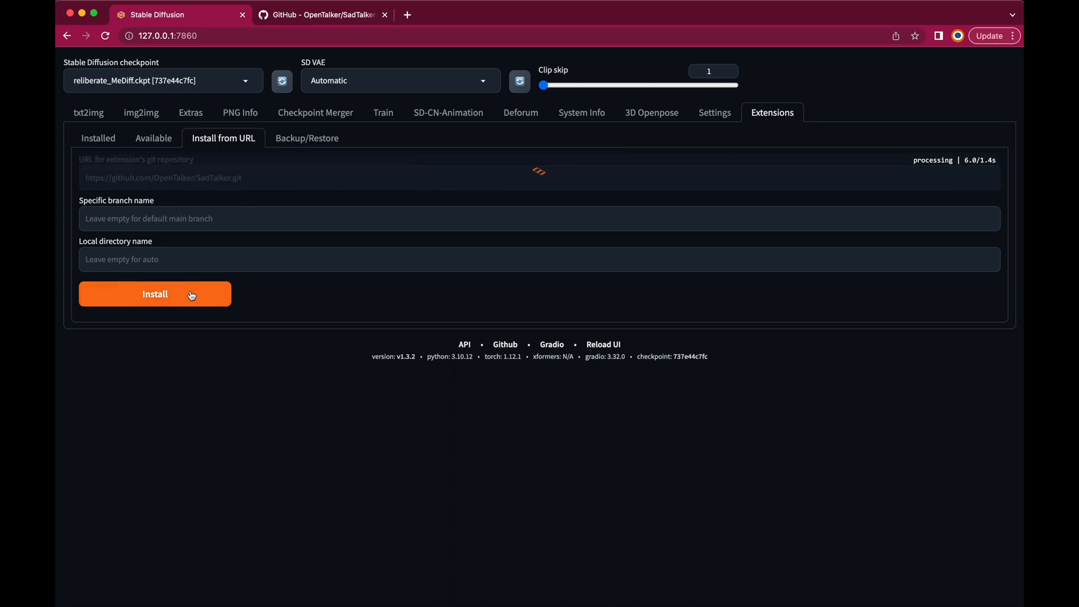
click(155, 294)
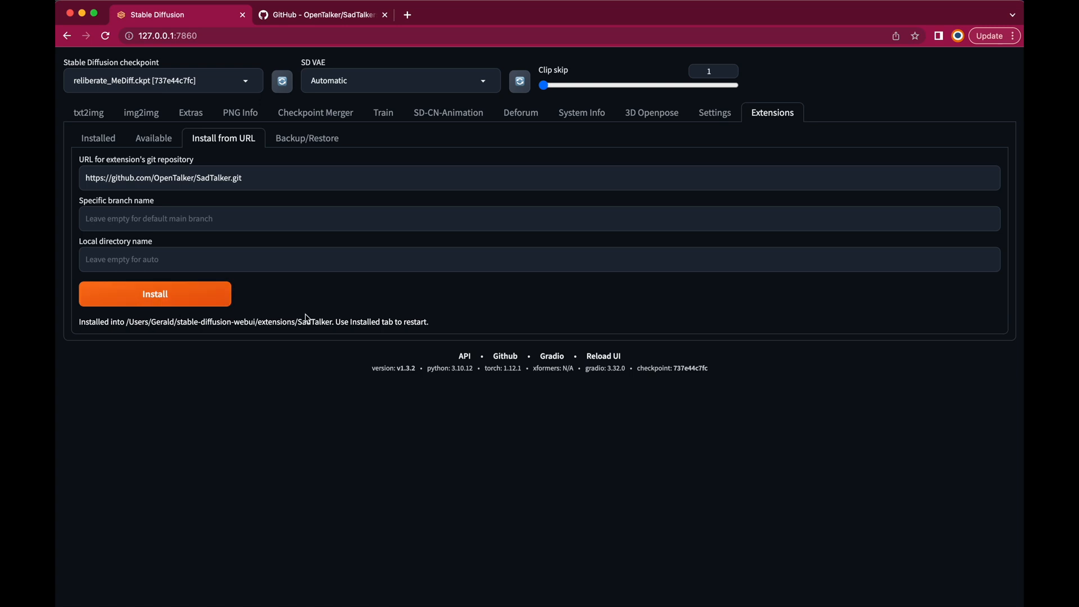
click(98, 138)
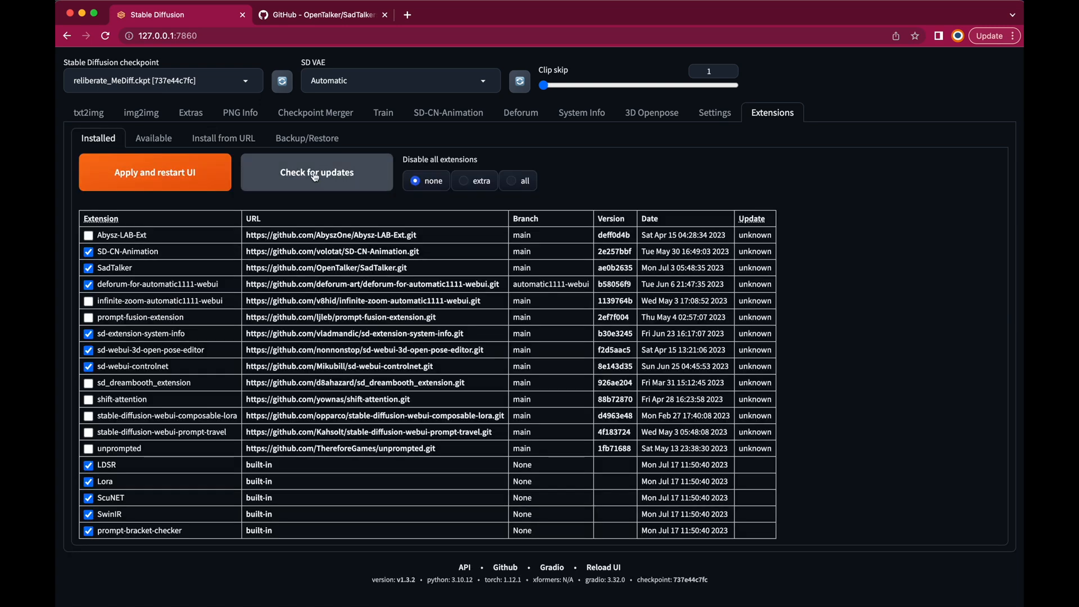
click(322, 15)
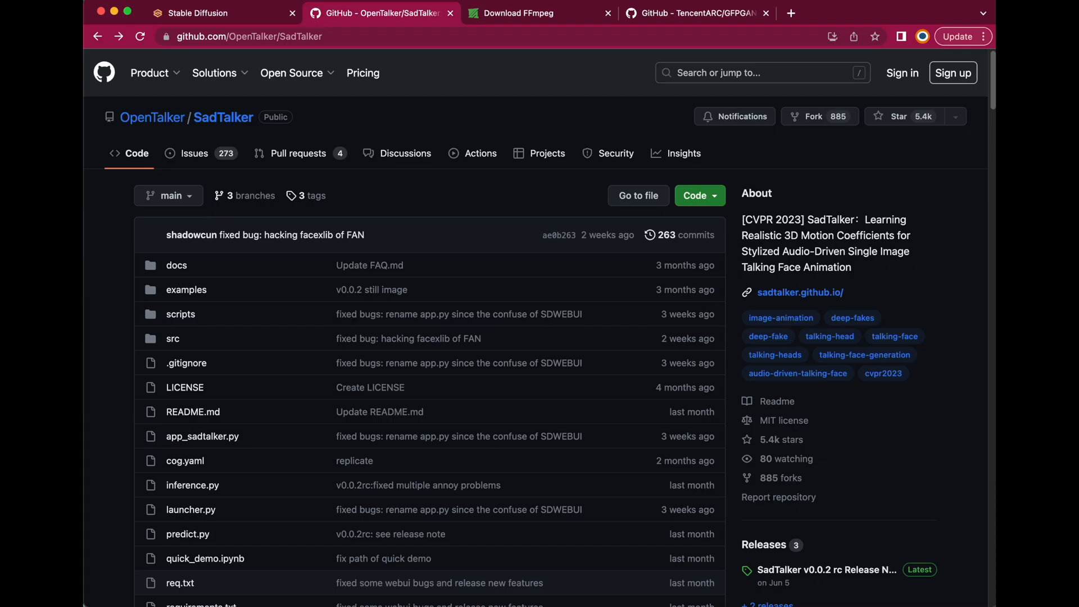
Follow the README's extension guide link, then its Google Drive checkpoint link
scroll(down, 3)
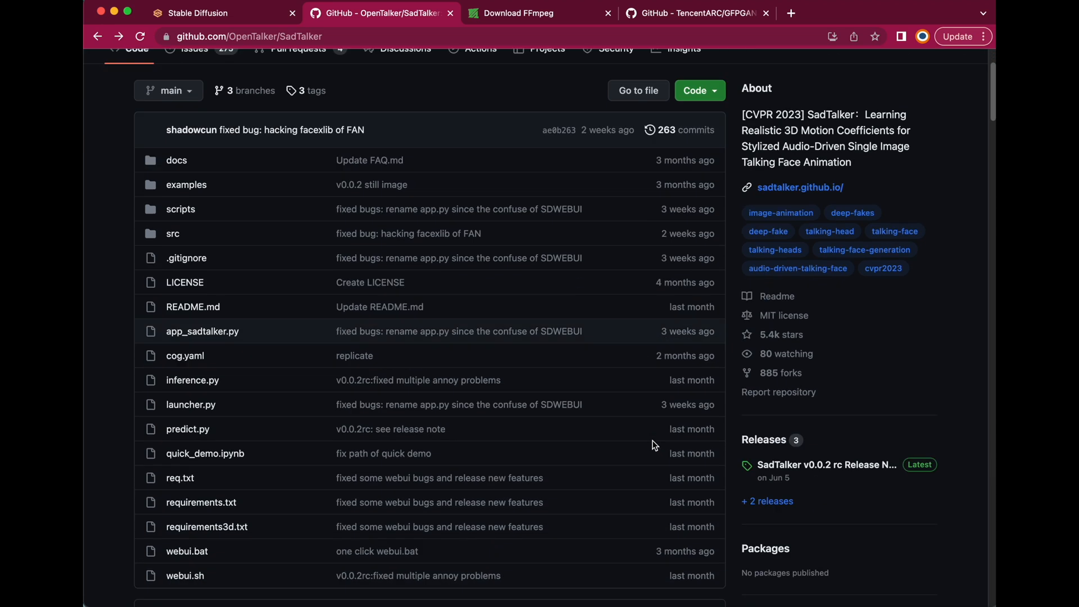
scroll(down, 3)
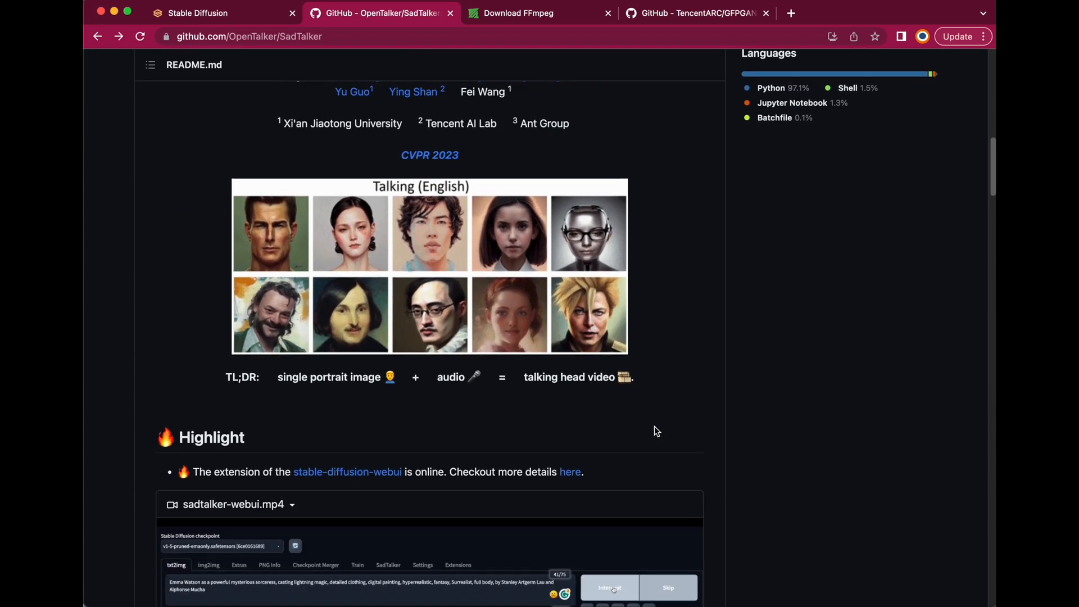
scroll(down, 3)
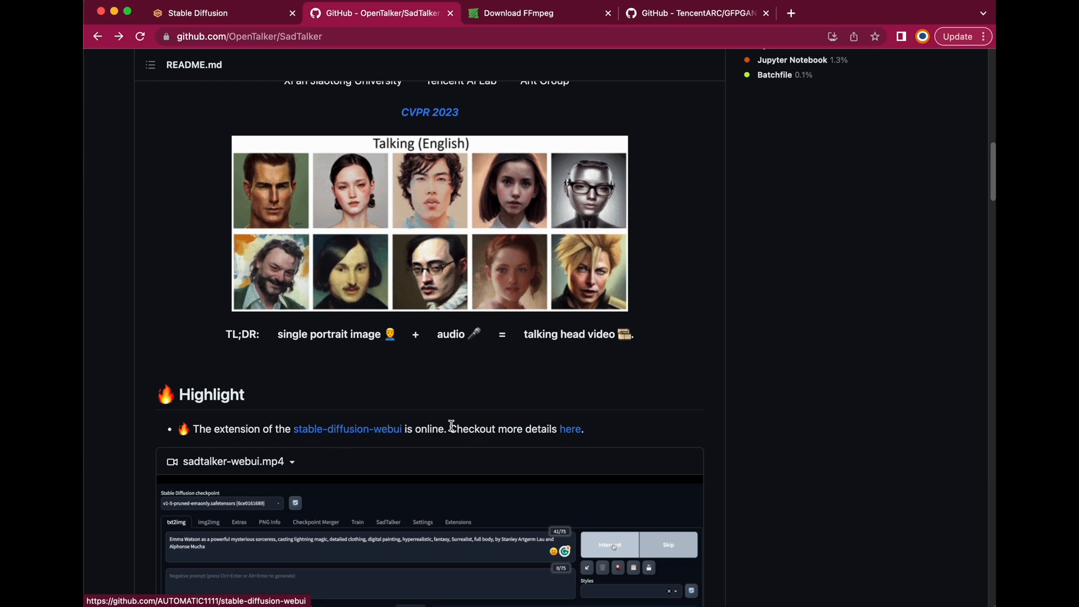
click(570, 429)
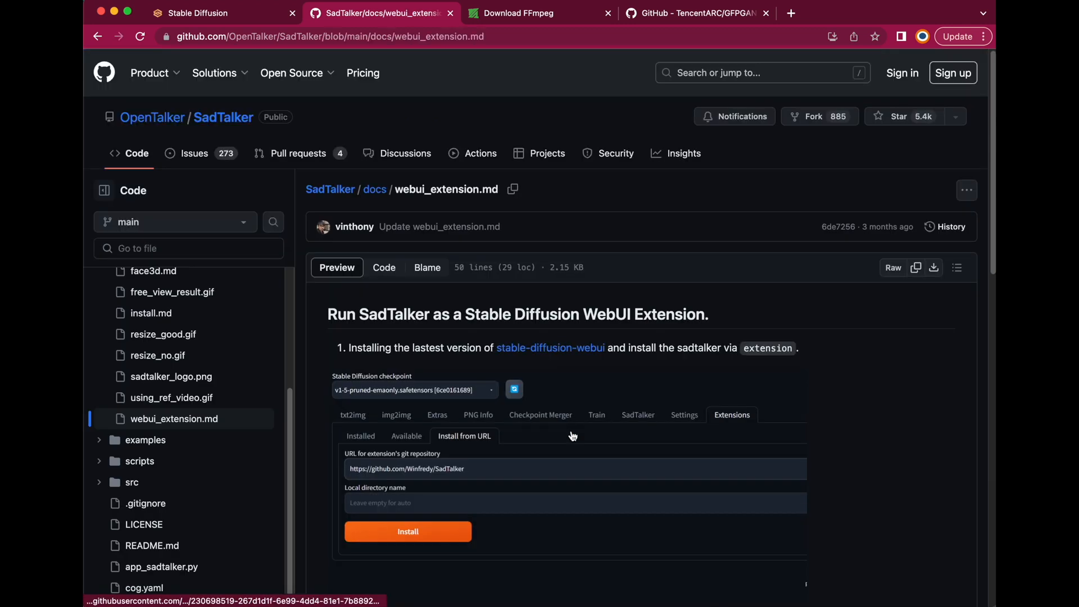
scroll(down, 3)
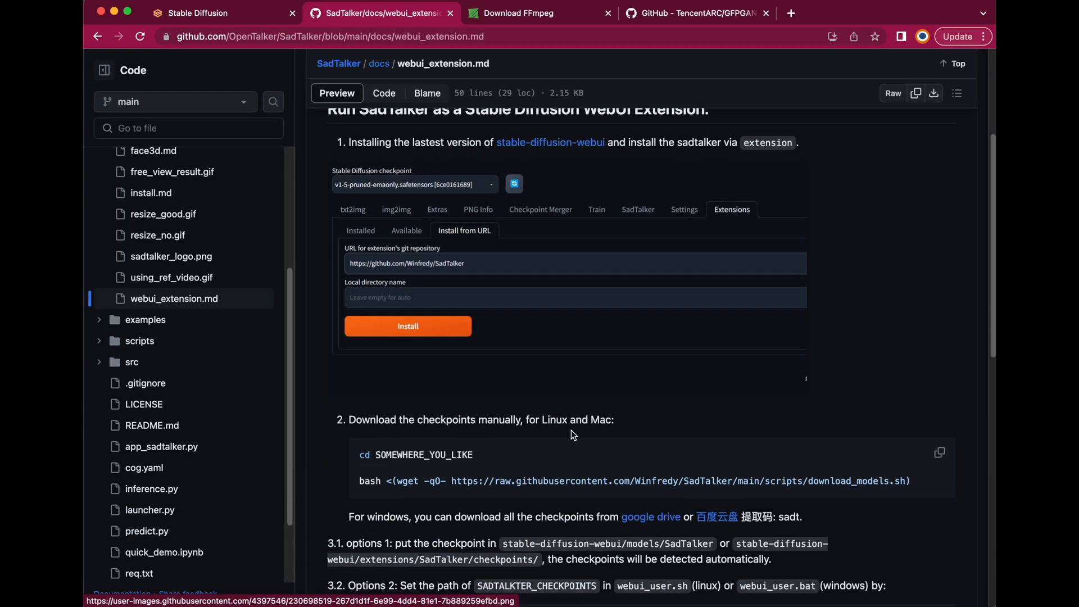
scroll(down, 3)
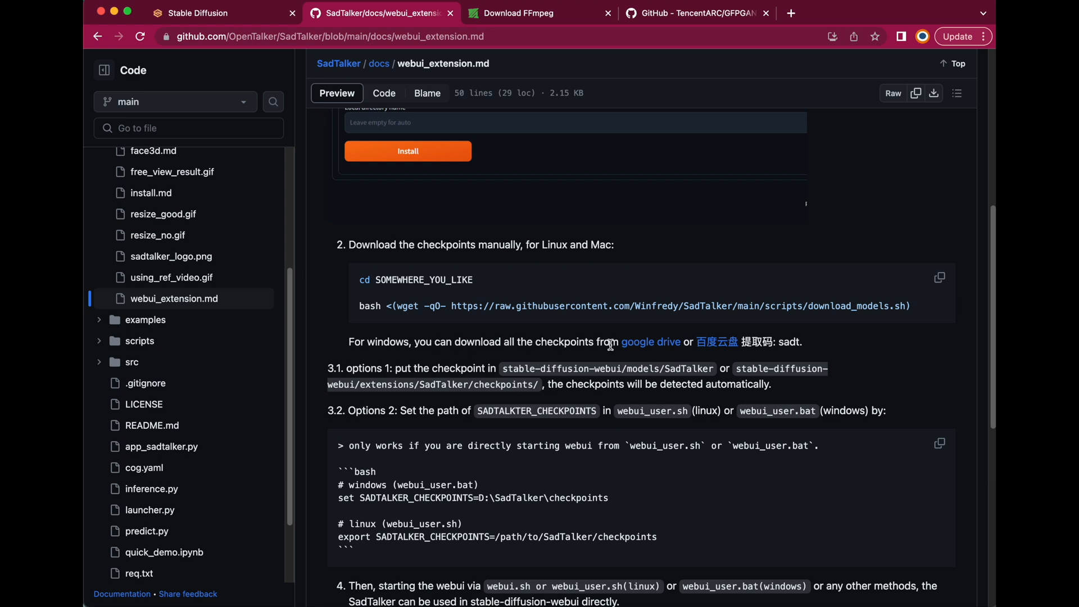
click(651, 341)
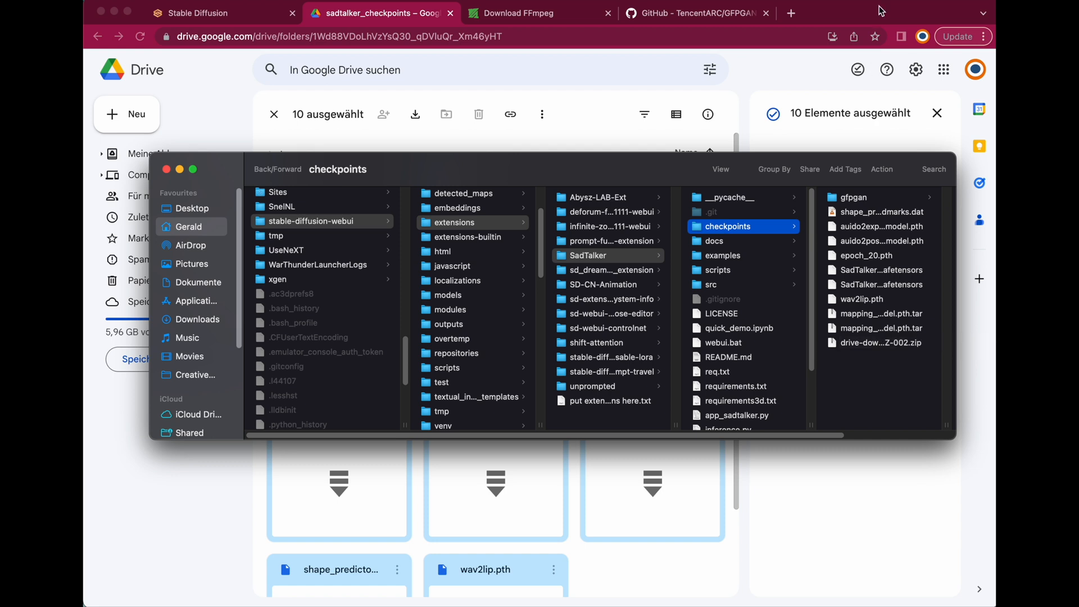
View the FFmpeg download page, then scroll through the TencentARC/GFPGAN repository README
click(539, 13)
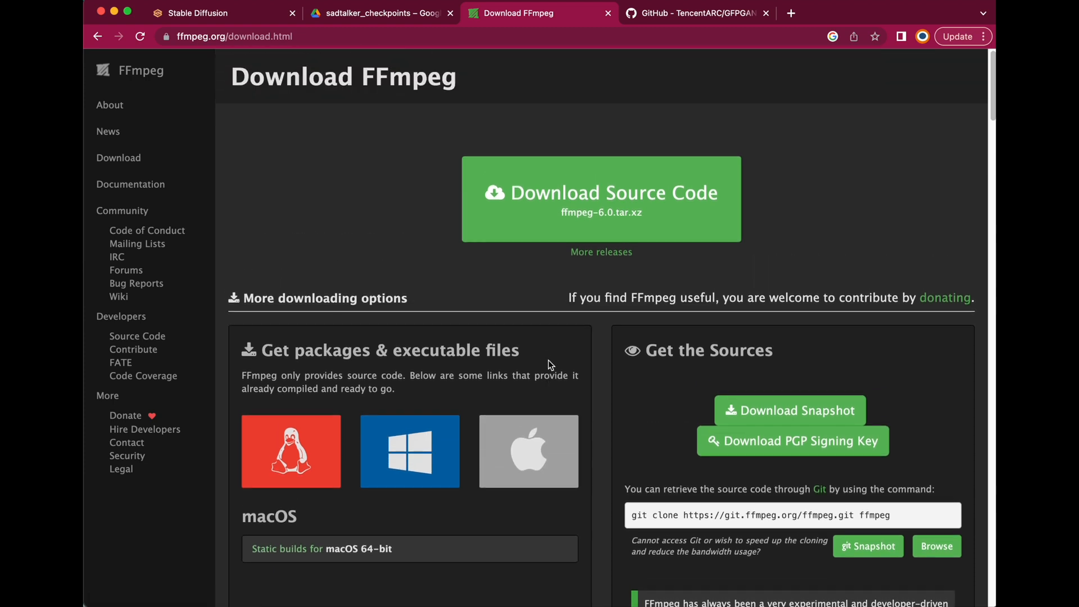
click(697, 13)
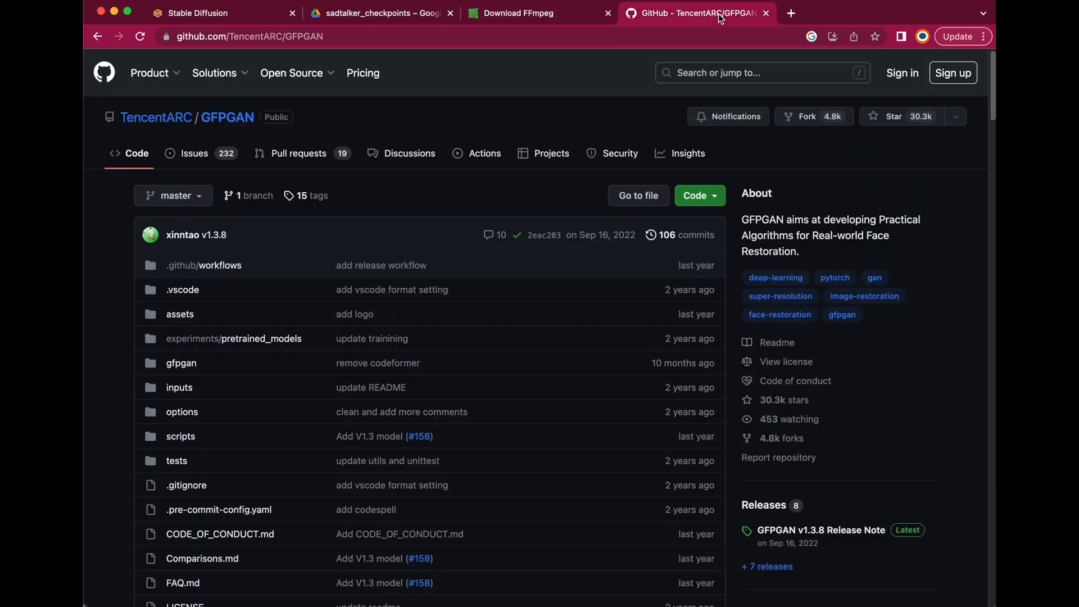
scroll(down, 3)
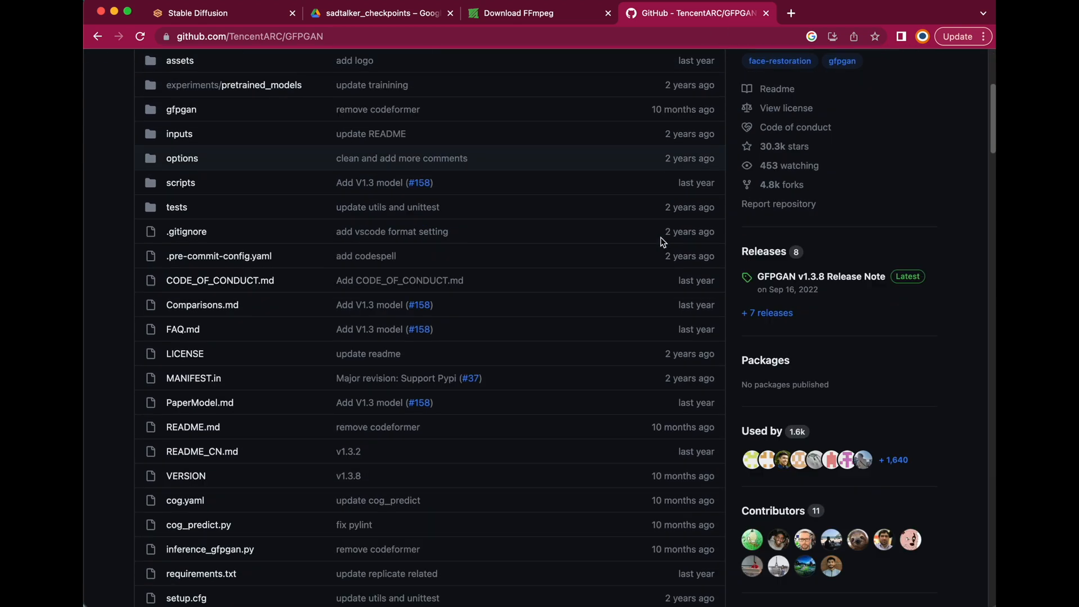
scroll(down, 3)
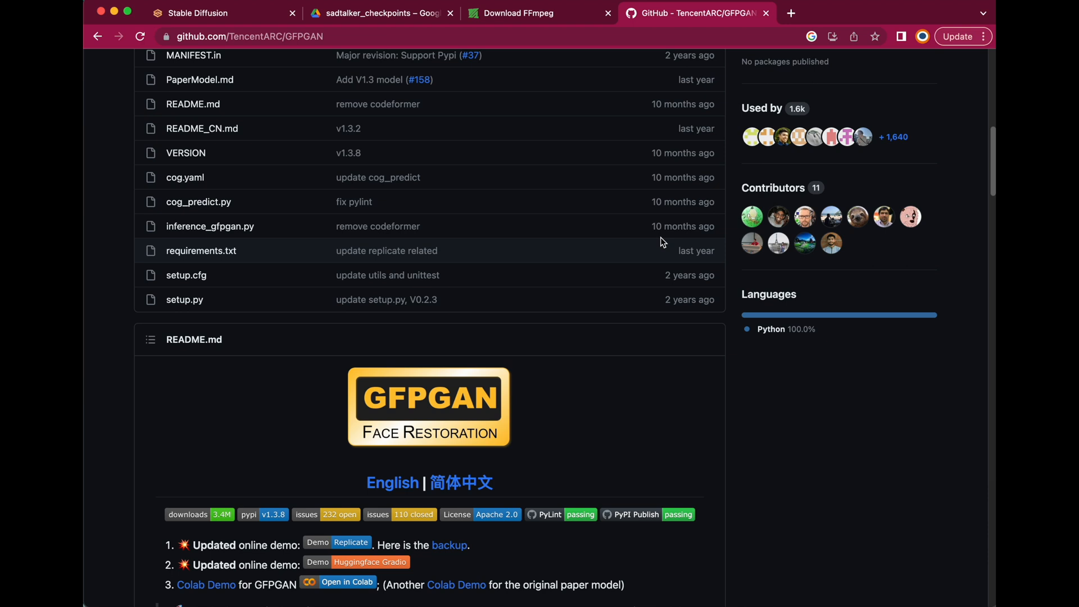
scroll(down, 3)
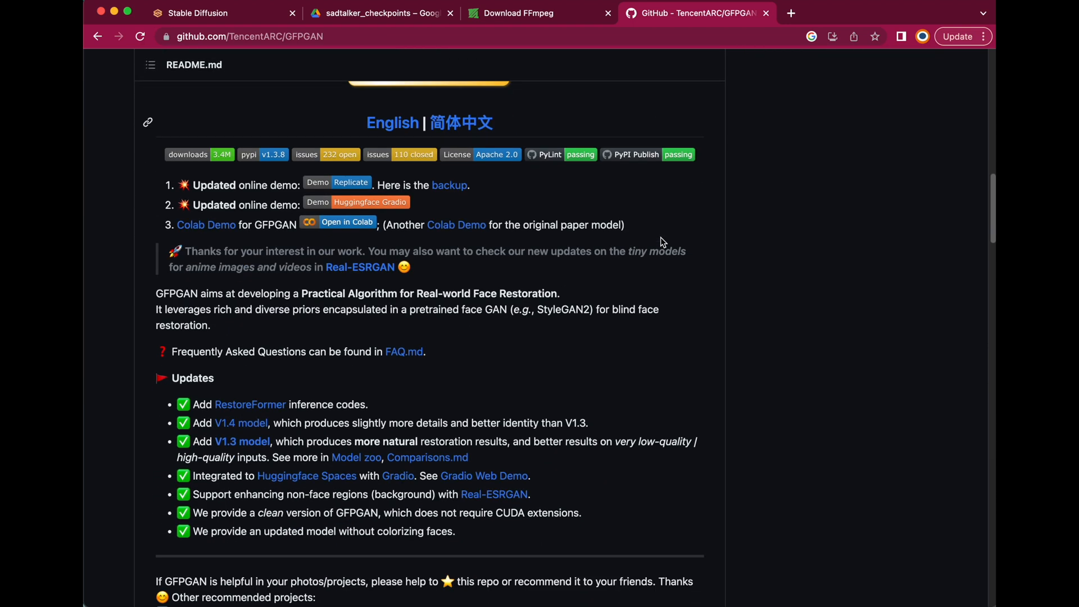
scroll(up, 3)
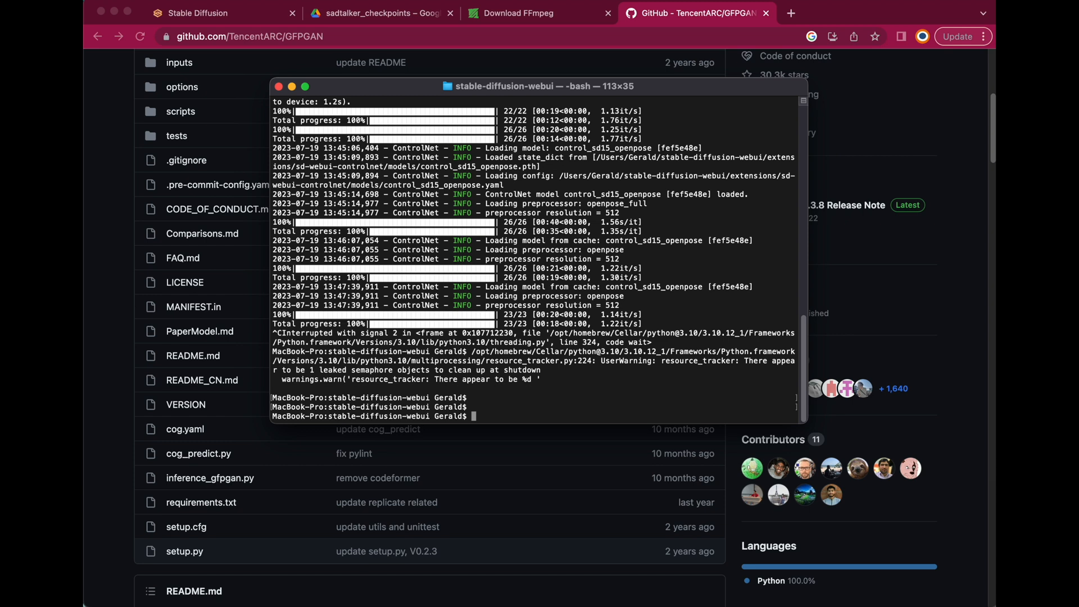
Enter the relaunch command ./webui.sh --disable-safe-unpickle in the stable-diffusion-webui folder
text(./webui.sh)
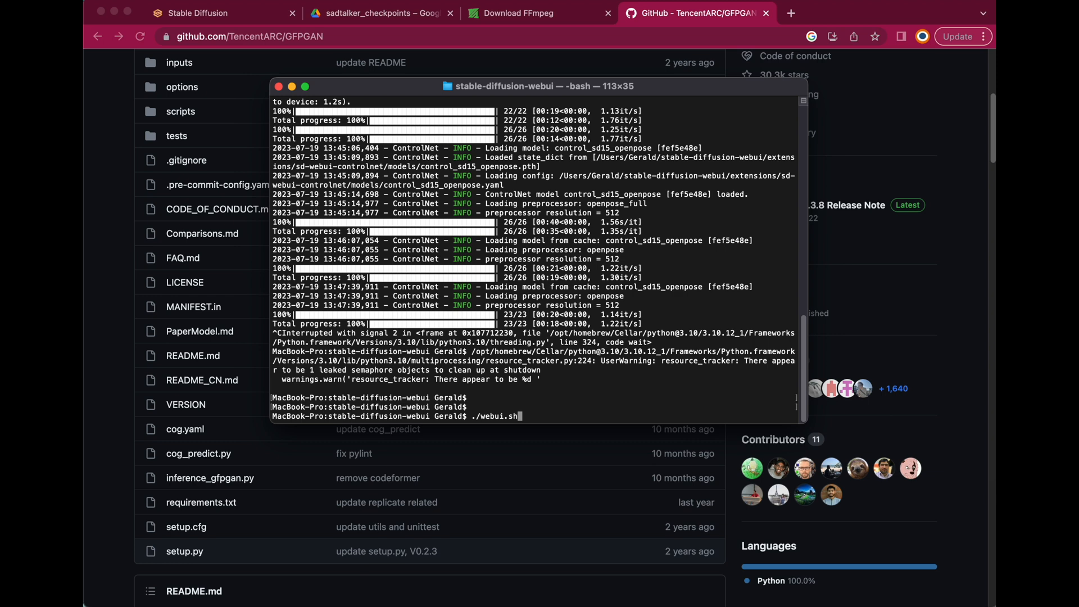
text(--disable-safe-unpickle)
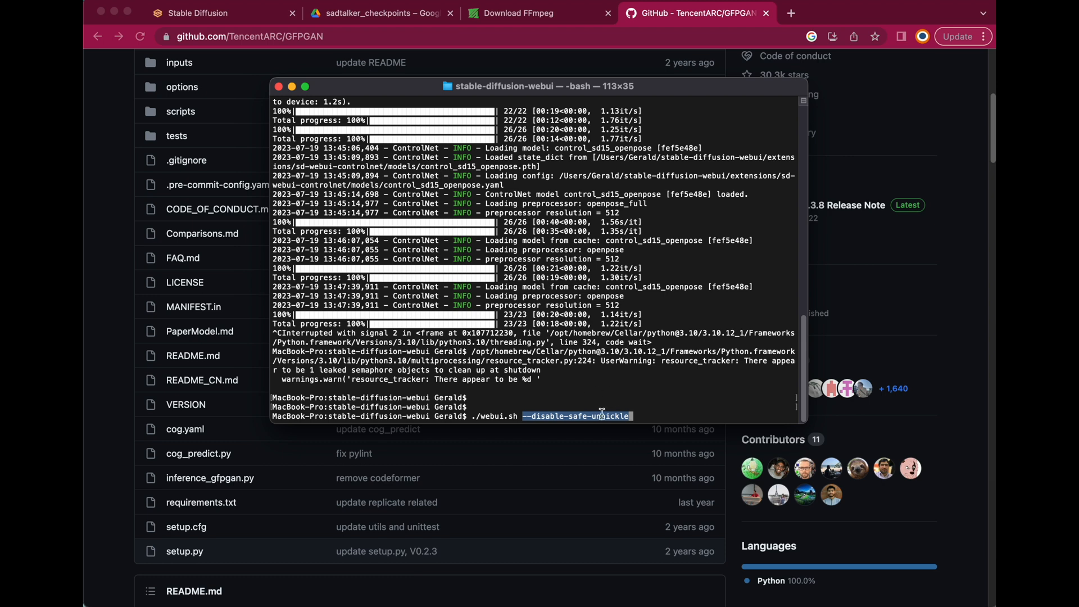
mouse_move(702, 379)
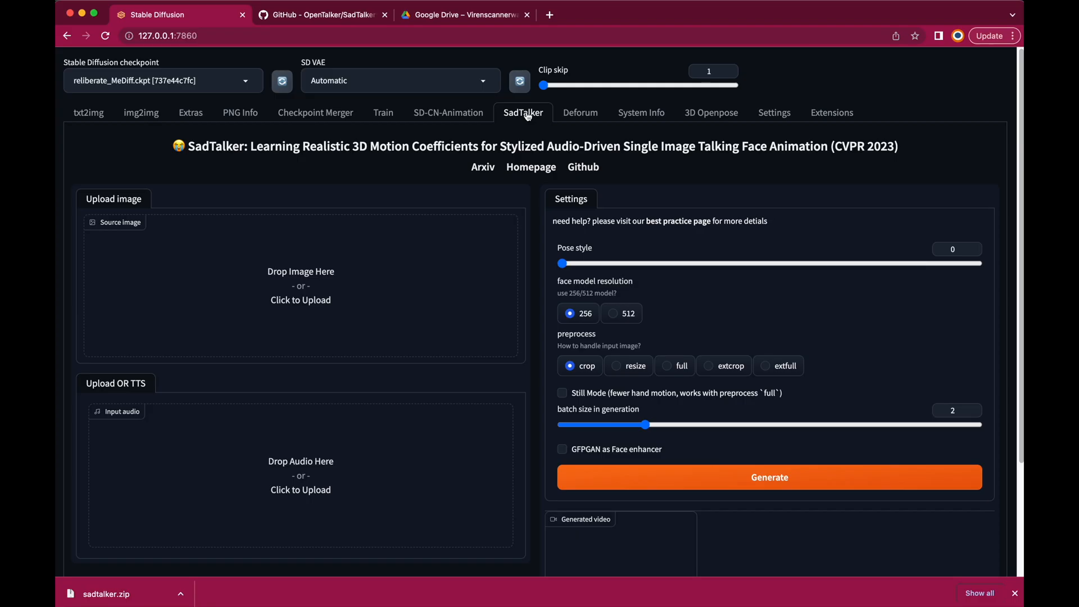
mouse_move(292, 279)
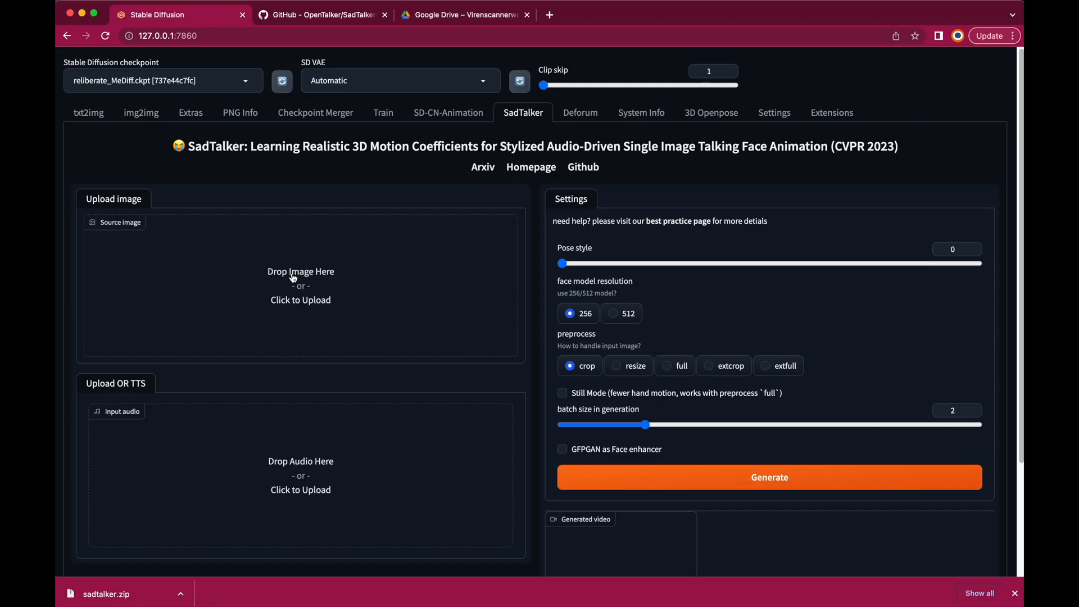
Upload the portrait and 18-second WAV voice clip, set batch size to 4, and choose GFPGAN enhancer
click(300, 285)
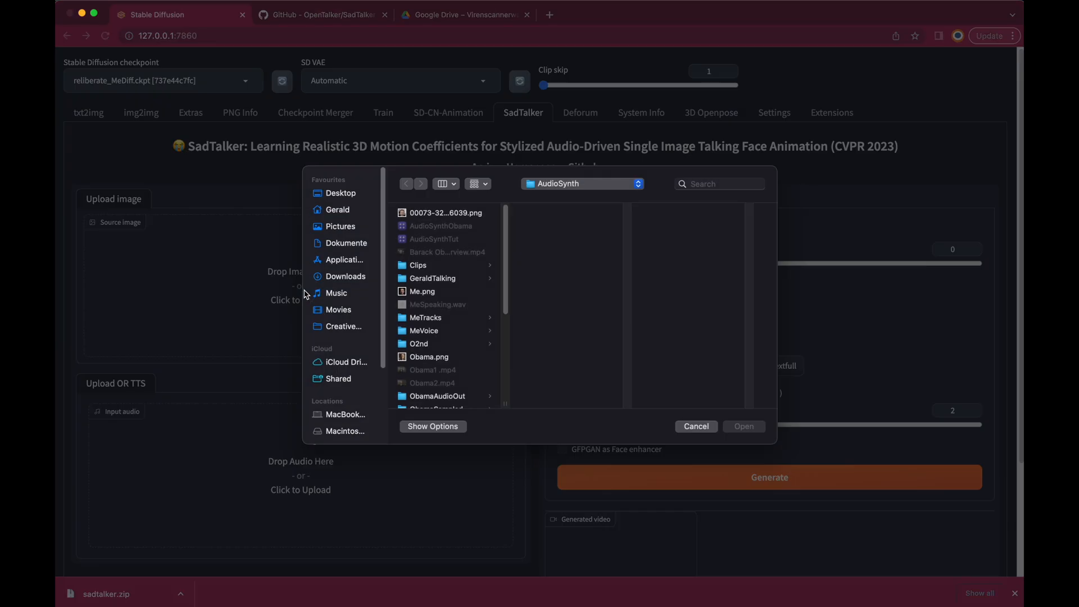
mouse_move(420, 295)
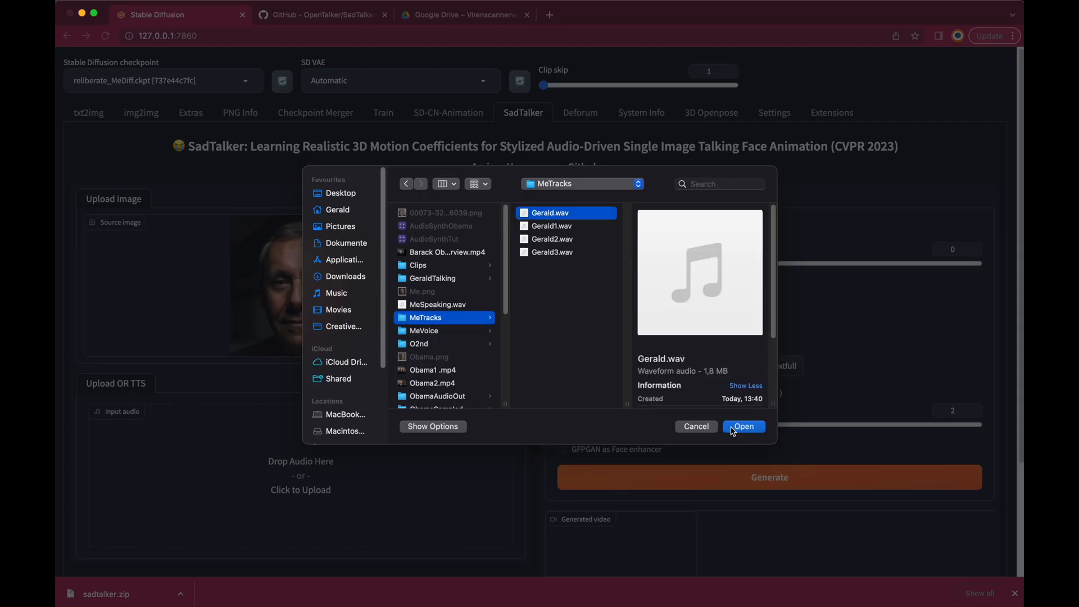
click(743, 426)
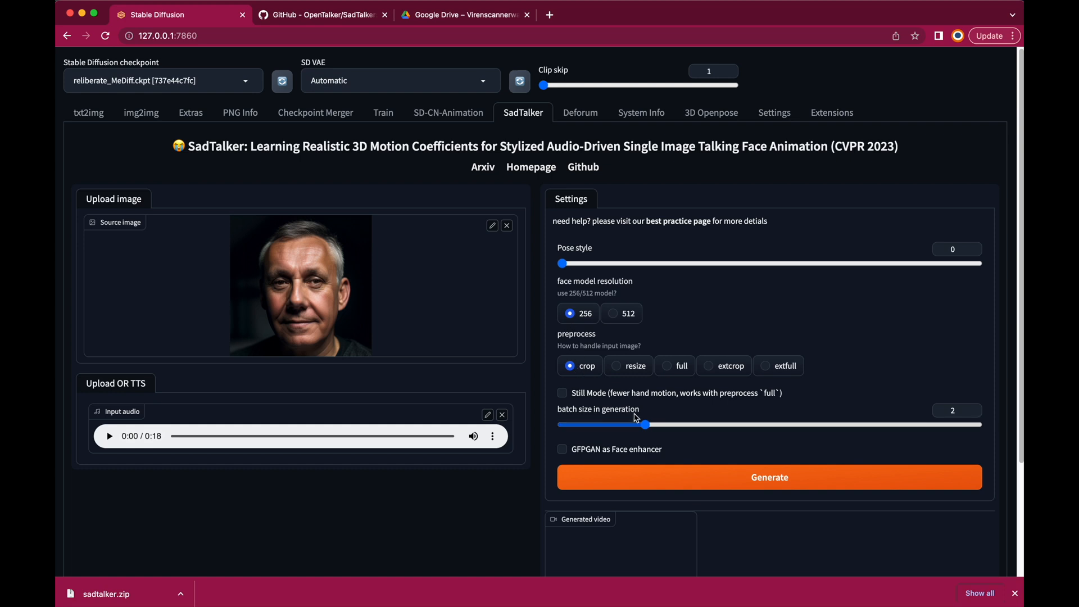
drag(644, 425, 688, 425)
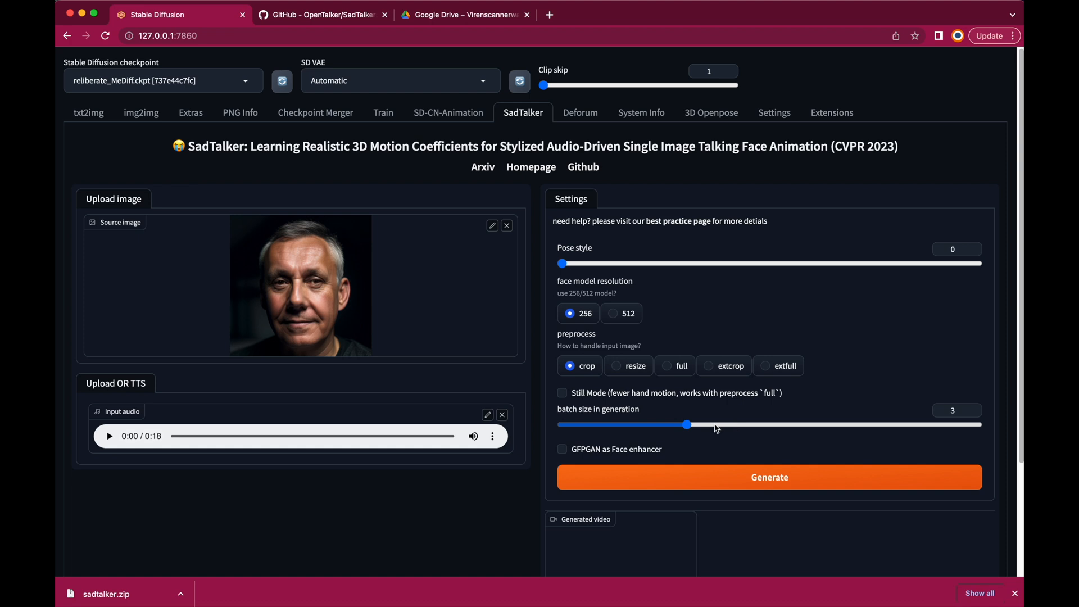
drag(685, 425, 727, 425)
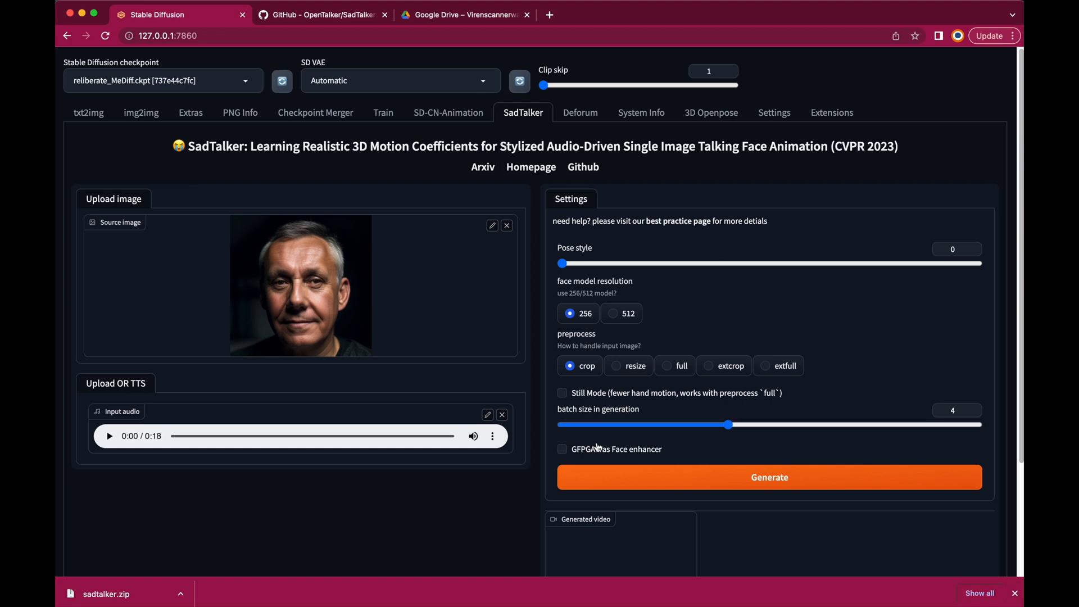
click(562, 448)
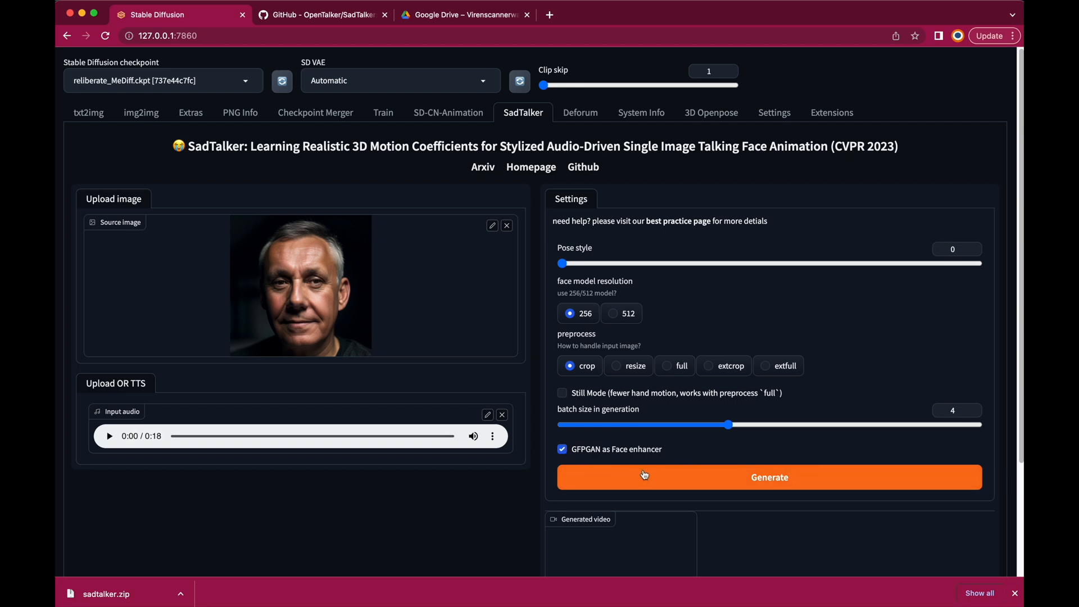
mouse_move(659, 481)
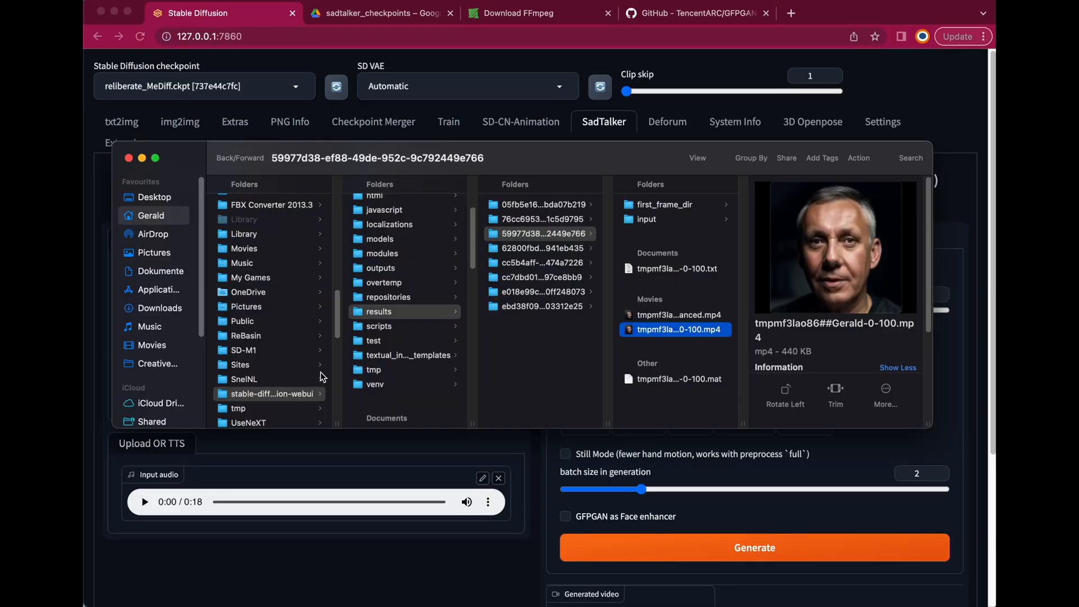
mouse_move(554, 204)
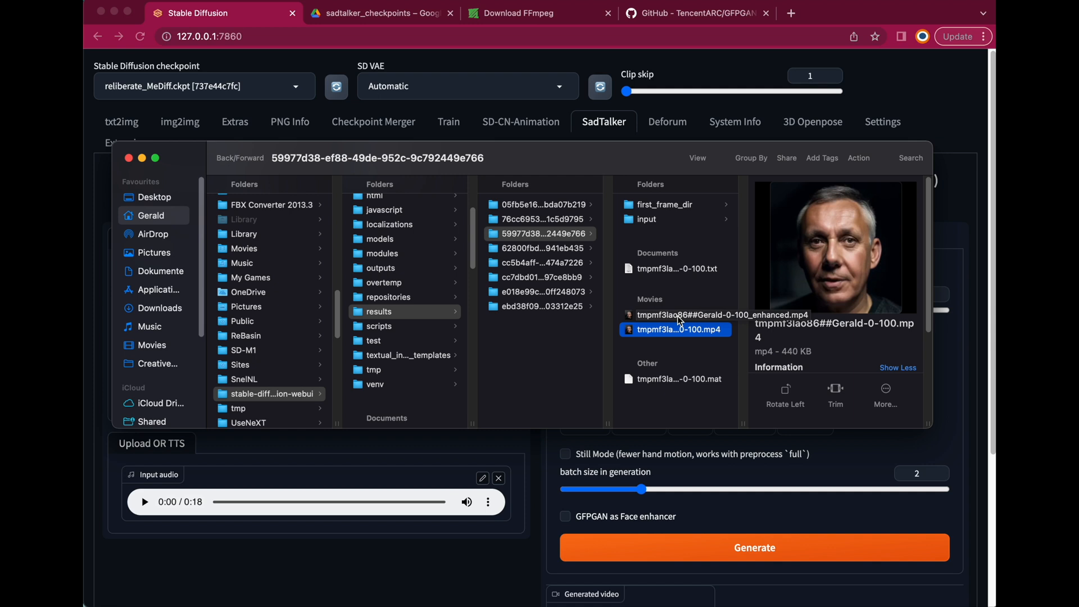
Select the 1 MB _enhanced.mp4 result video and bring up its context menu
click(719, 315)
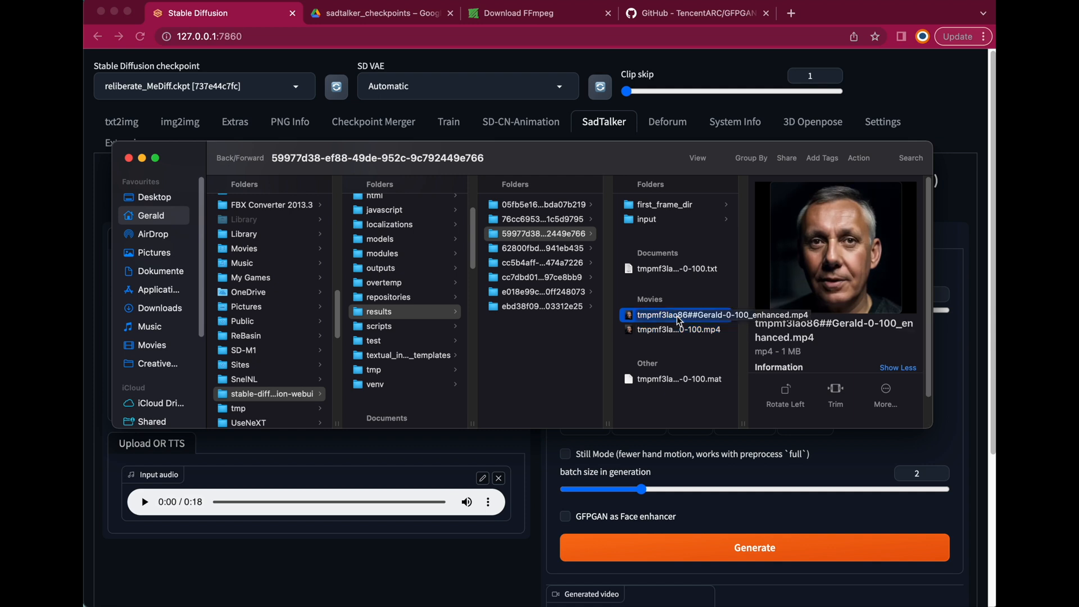
right_click(716, 315)
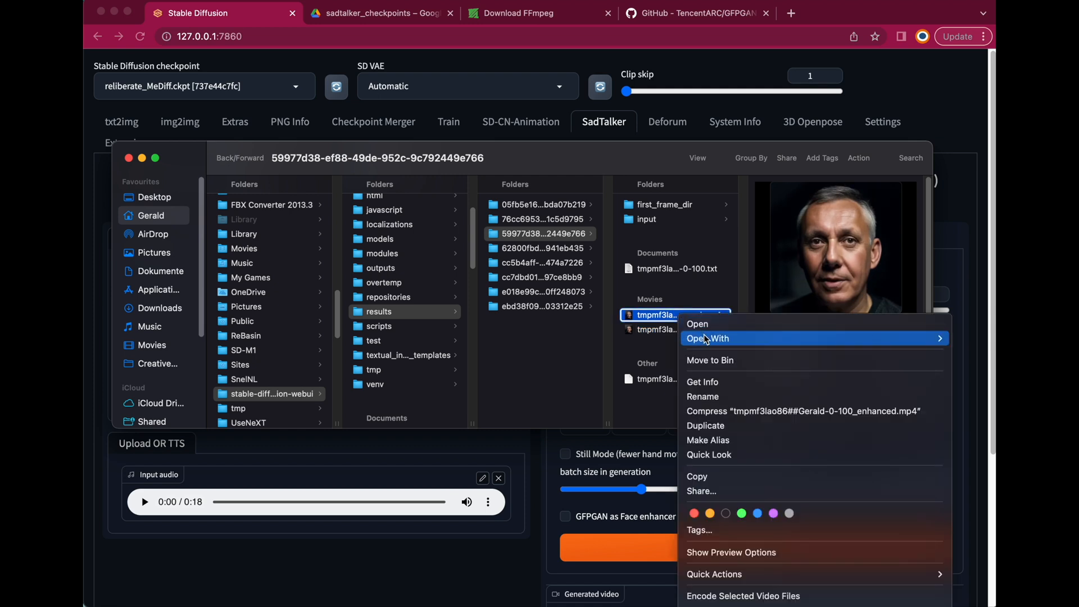